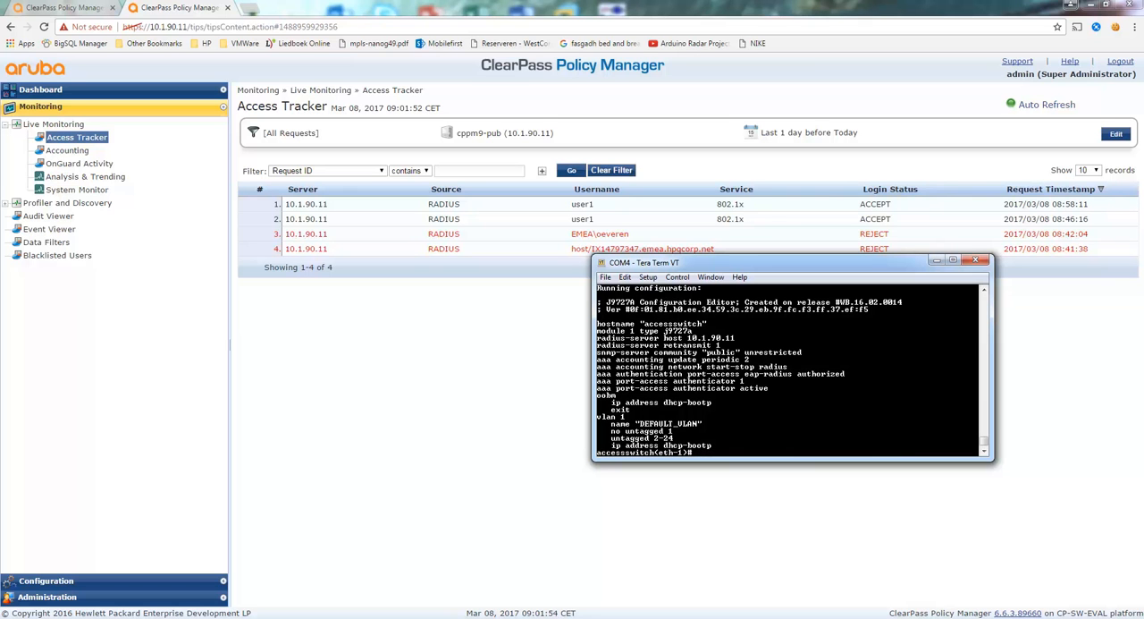
Disable then enable port 1 and submit user1 credentials in the Windows Security prompt
text(disabl)
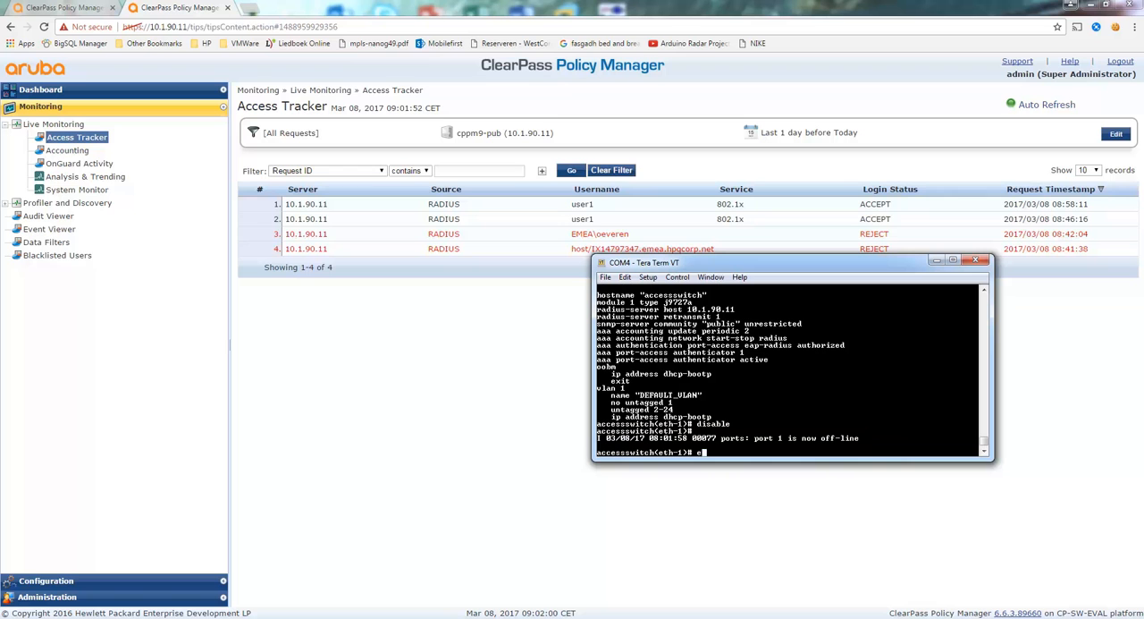
text(enable)
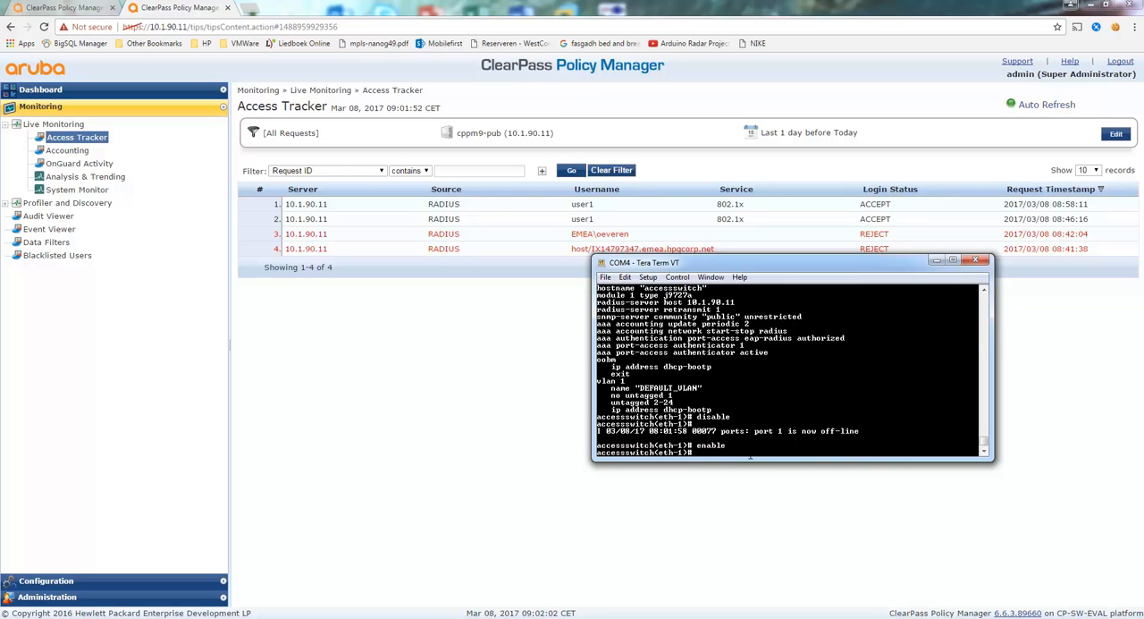
mouse_move(858, 540)
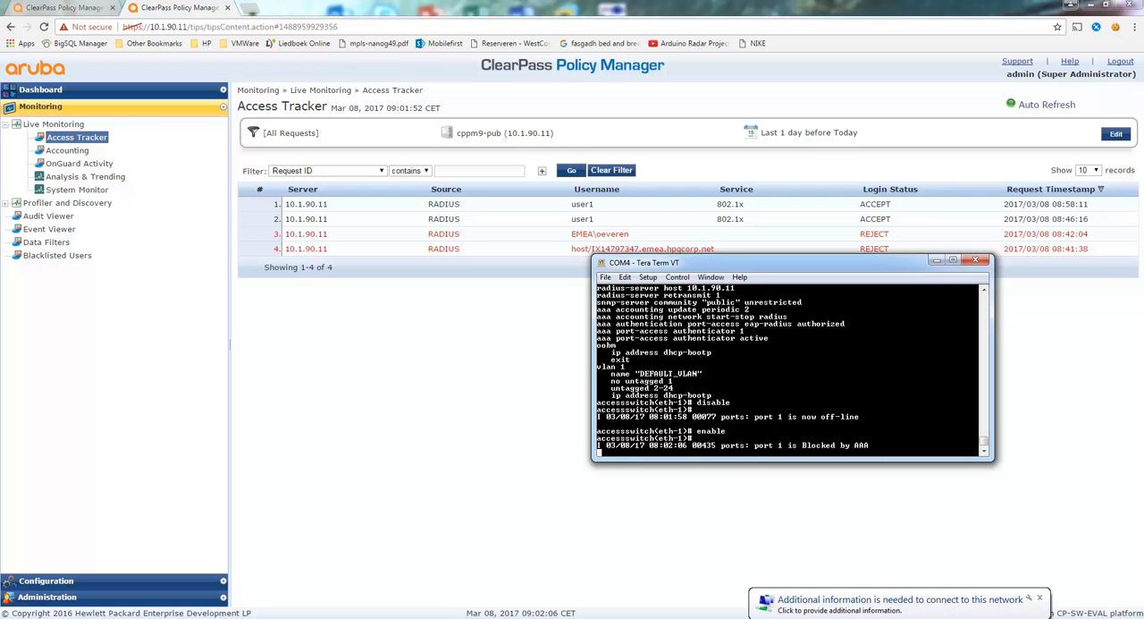
click(894, 604)
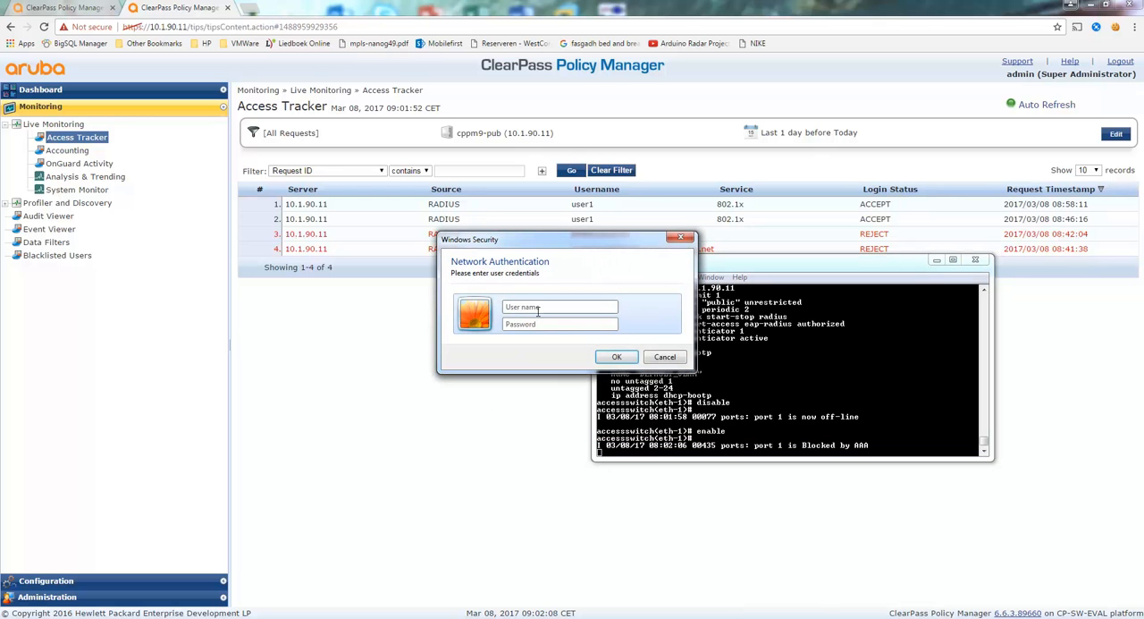
text(user1)
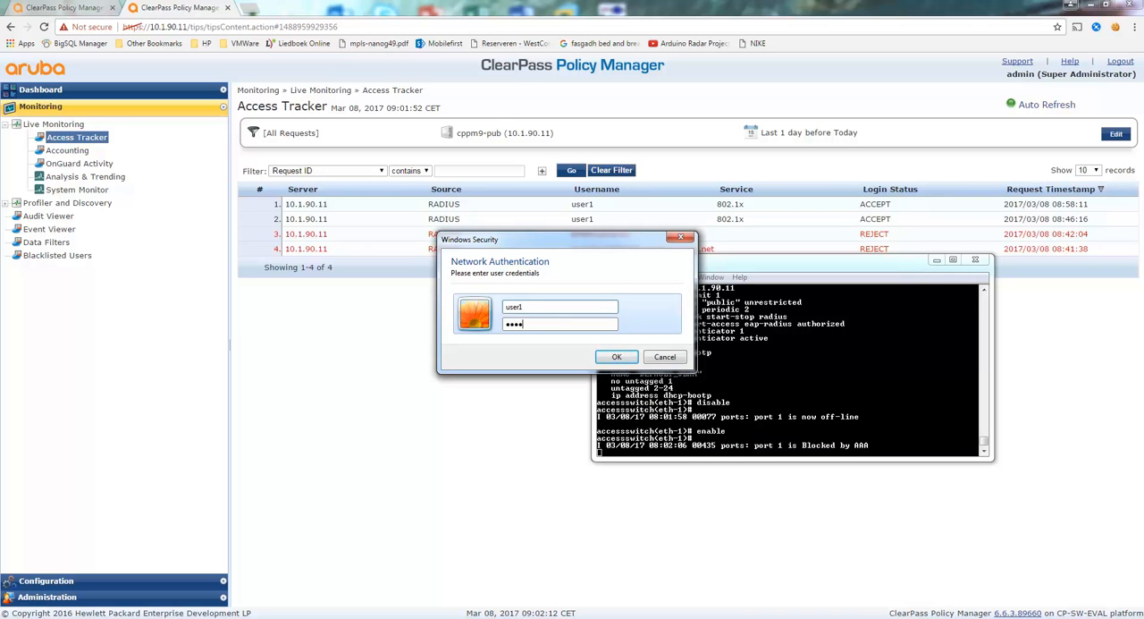
click(615, 356)
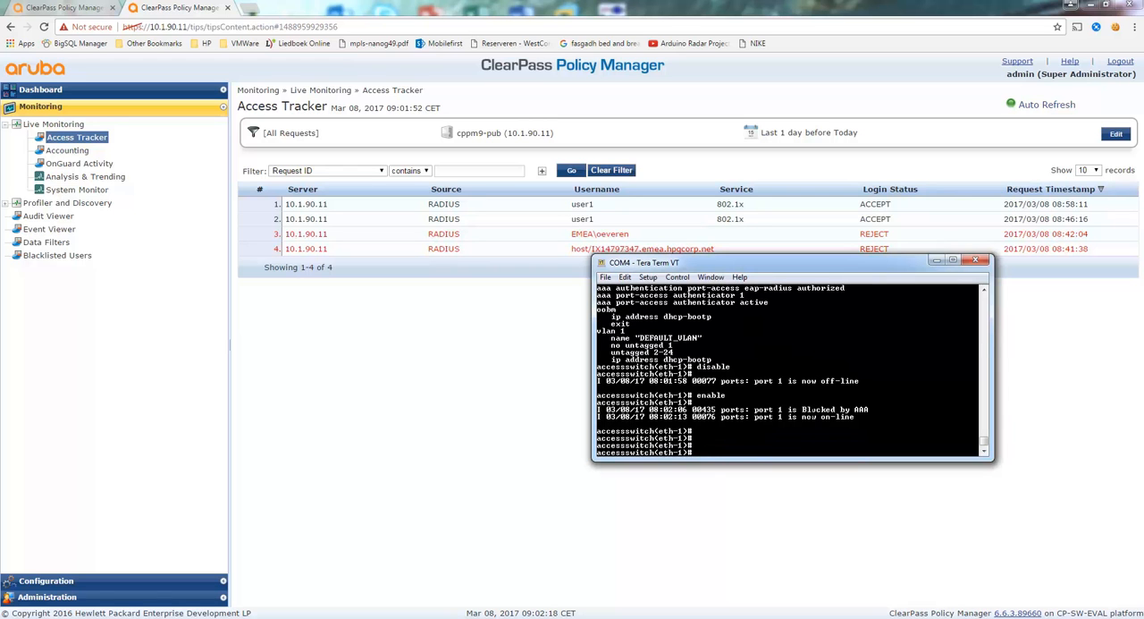
Run 'show port-access clients detailed 1' to confirm user1 is authenticated via 802.1x
text(show)
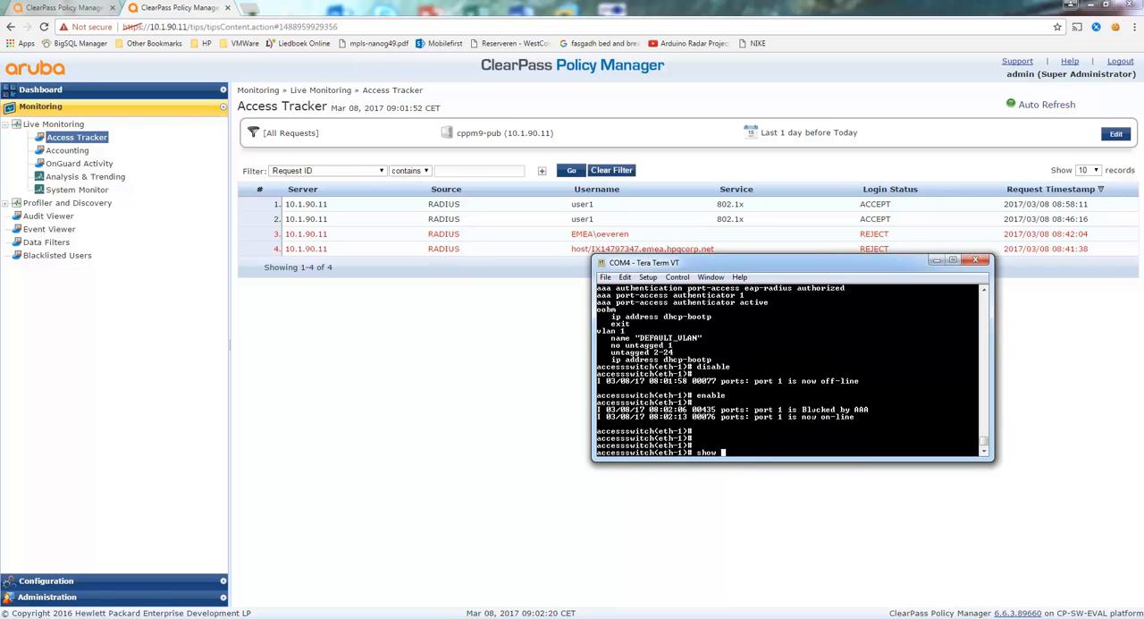
text(port-acc)
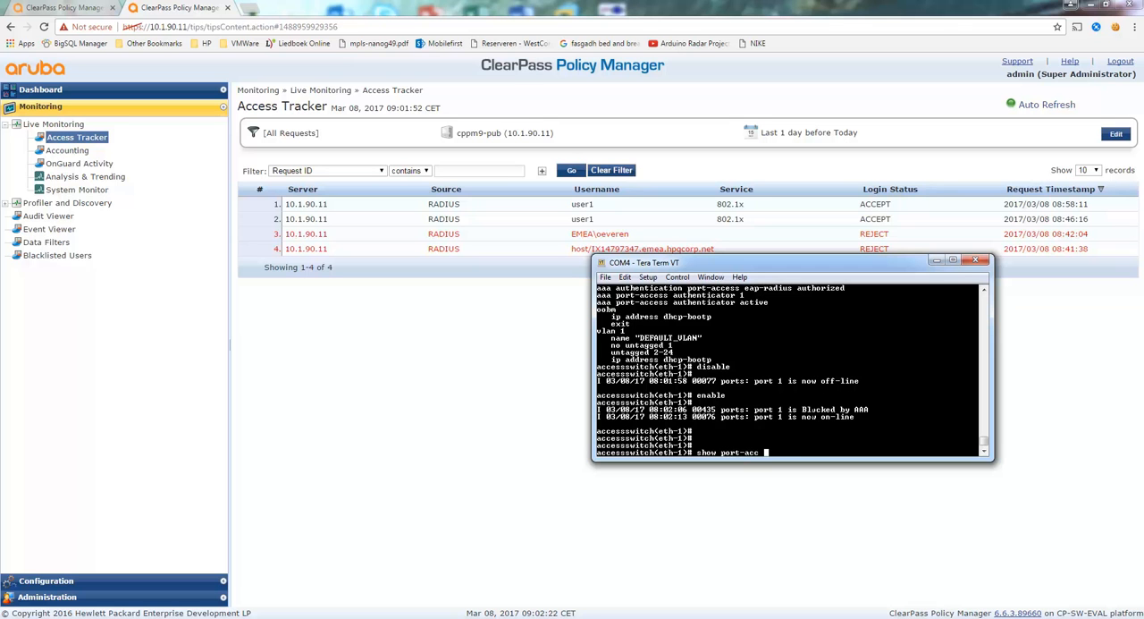
text(clien det 1)
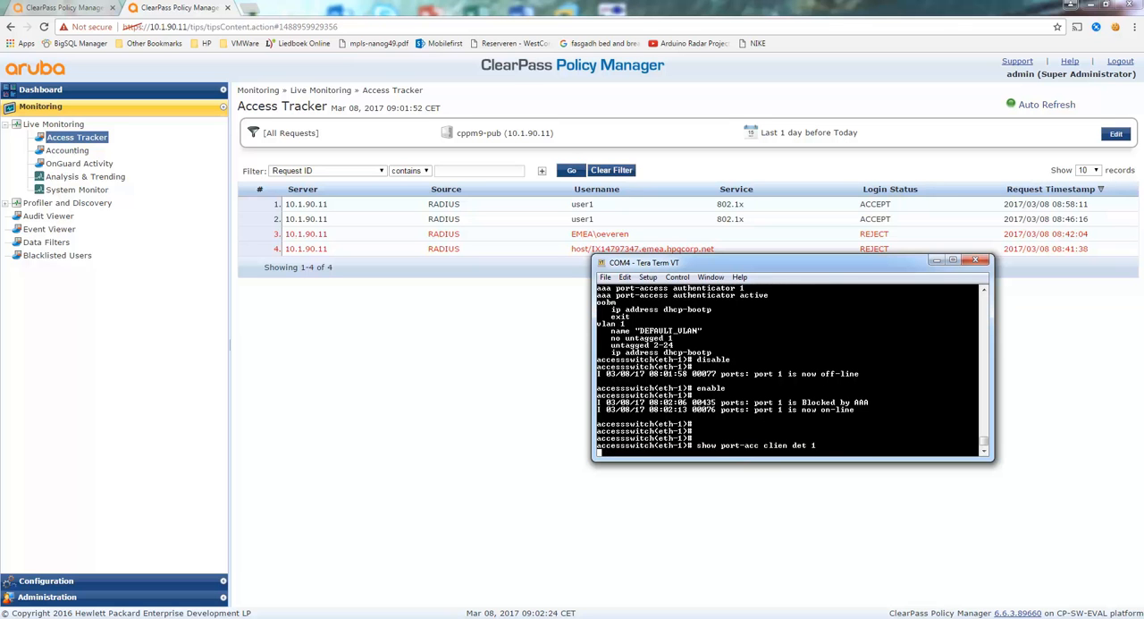
key(Return)
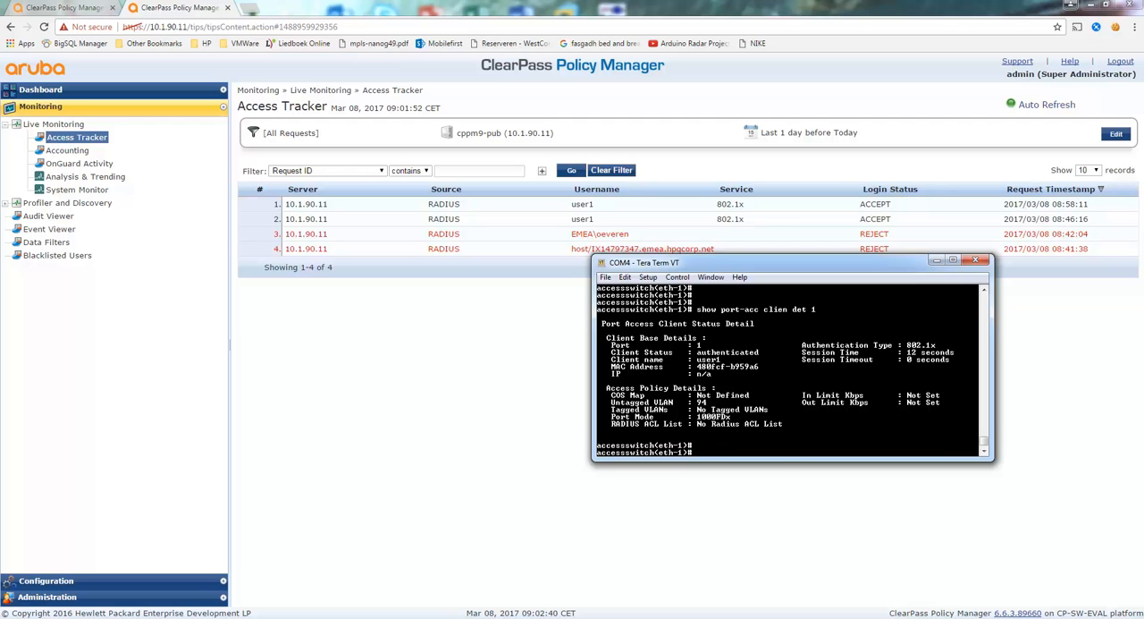
In Access Tracker, view the newest accepted user1 request and its Allow Access Profile enforcement output
click(68, 150)
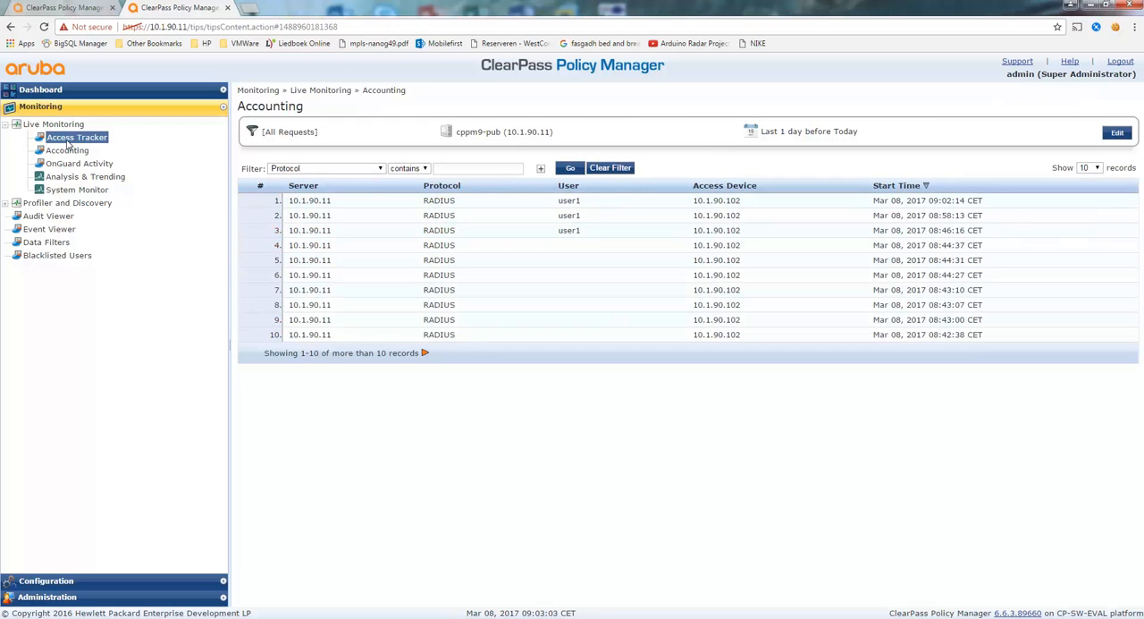
click(75, 136)
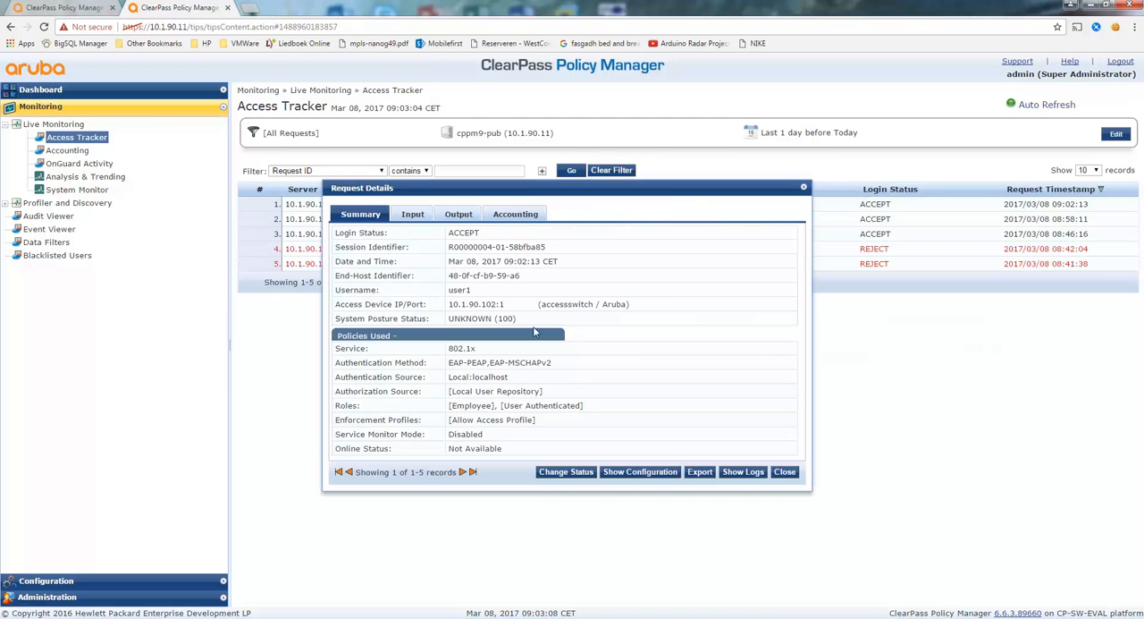
click(458, 214)
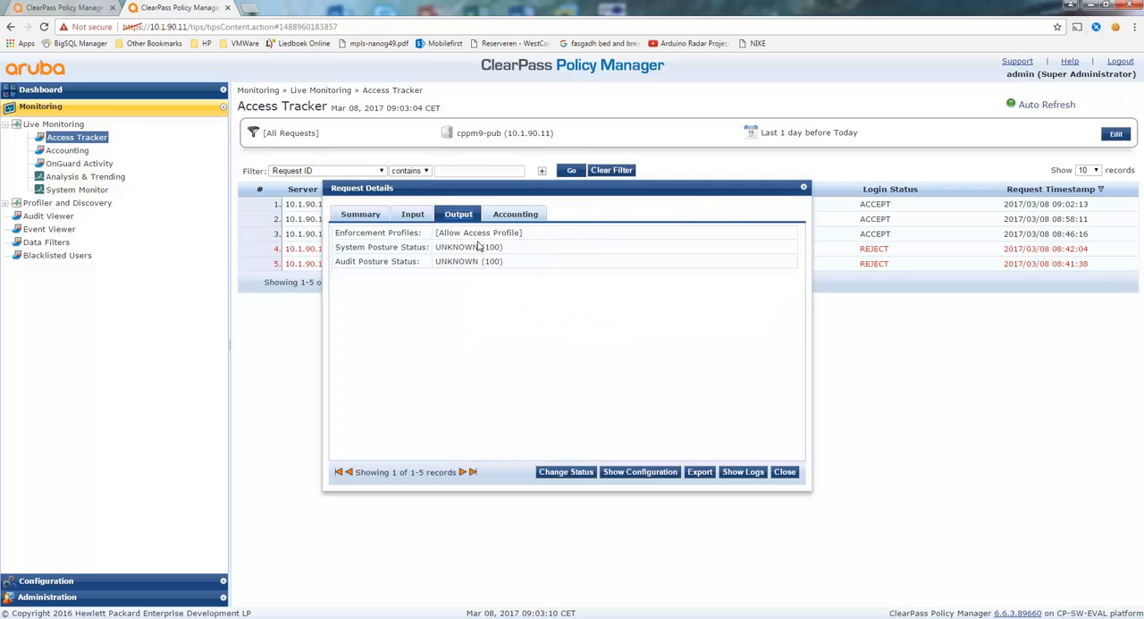
click(783, 472)
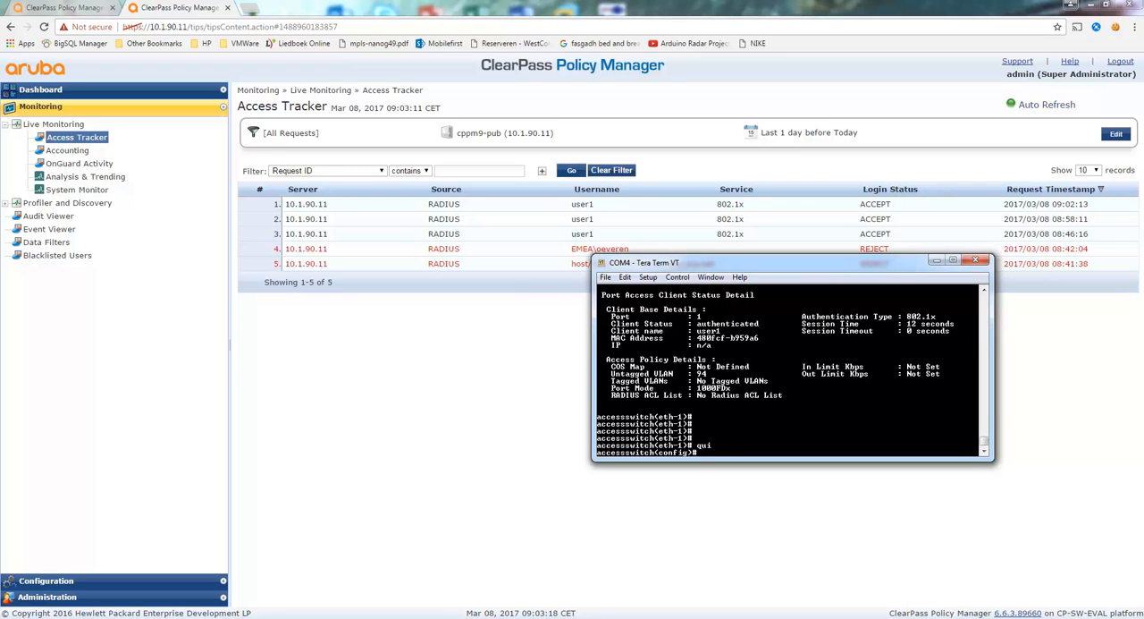
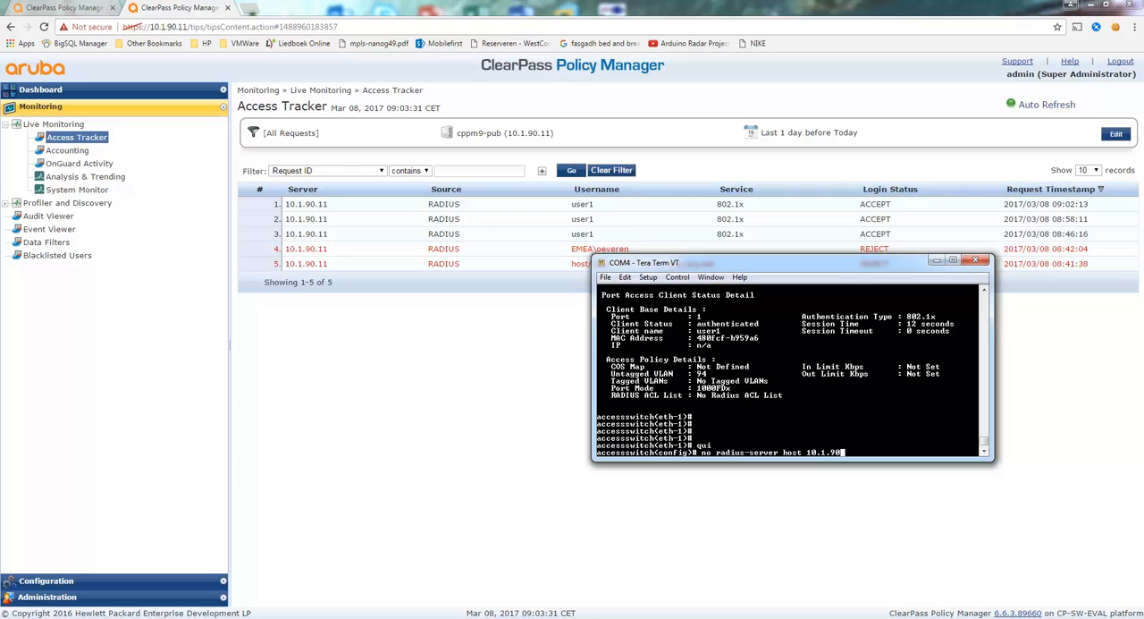
Remove the existing RADIUS server host 10.1.90.11 from the switch configuration
key(Return)
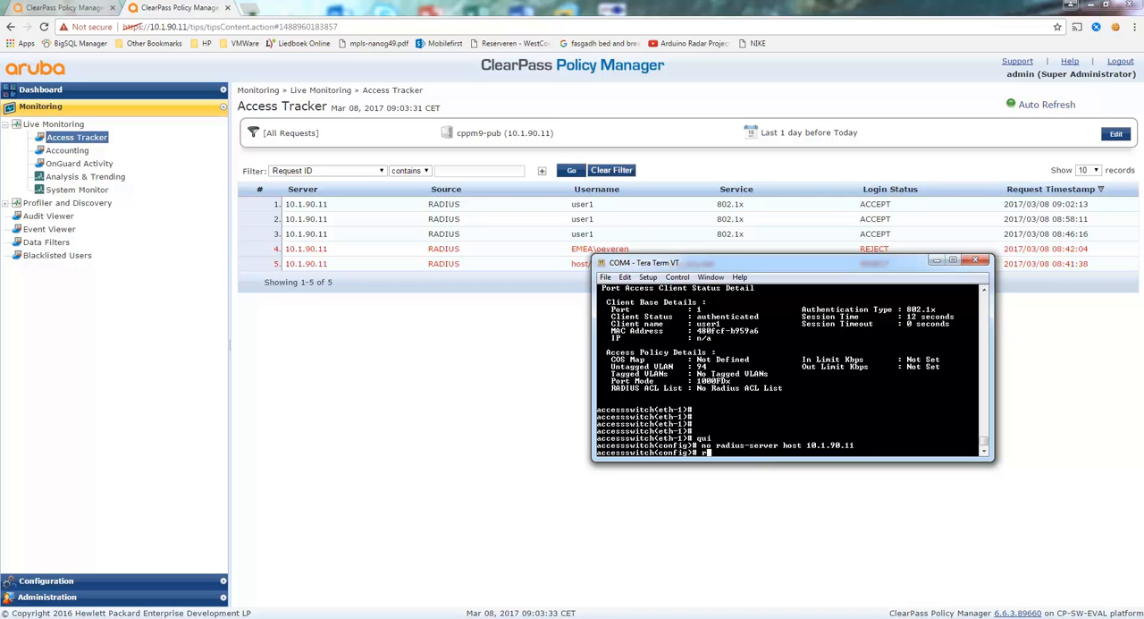
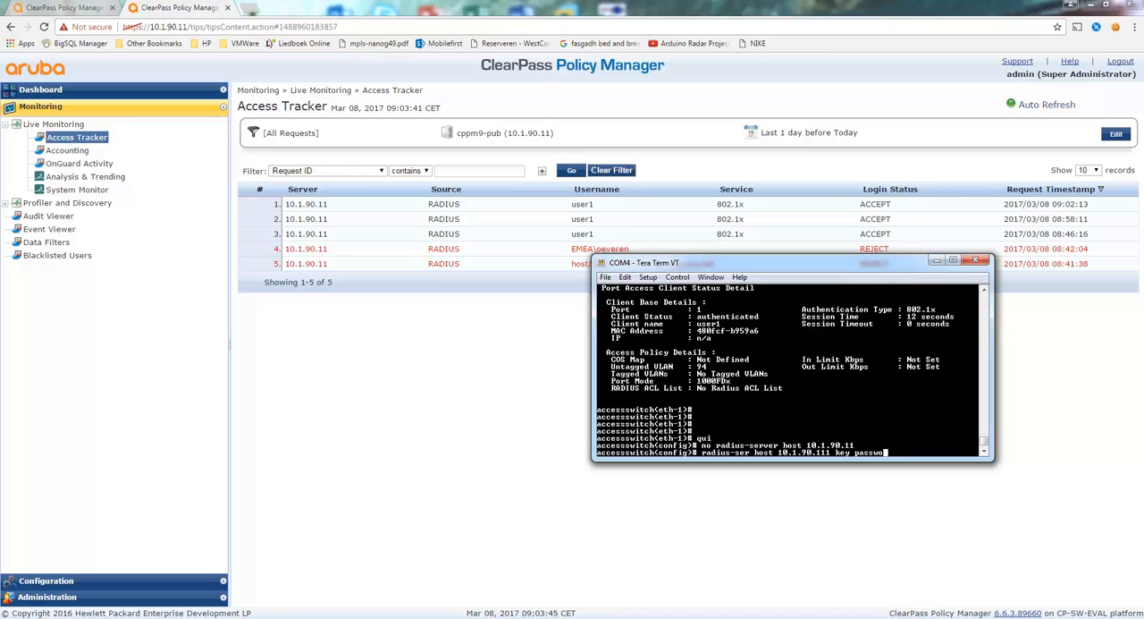
key(Return)
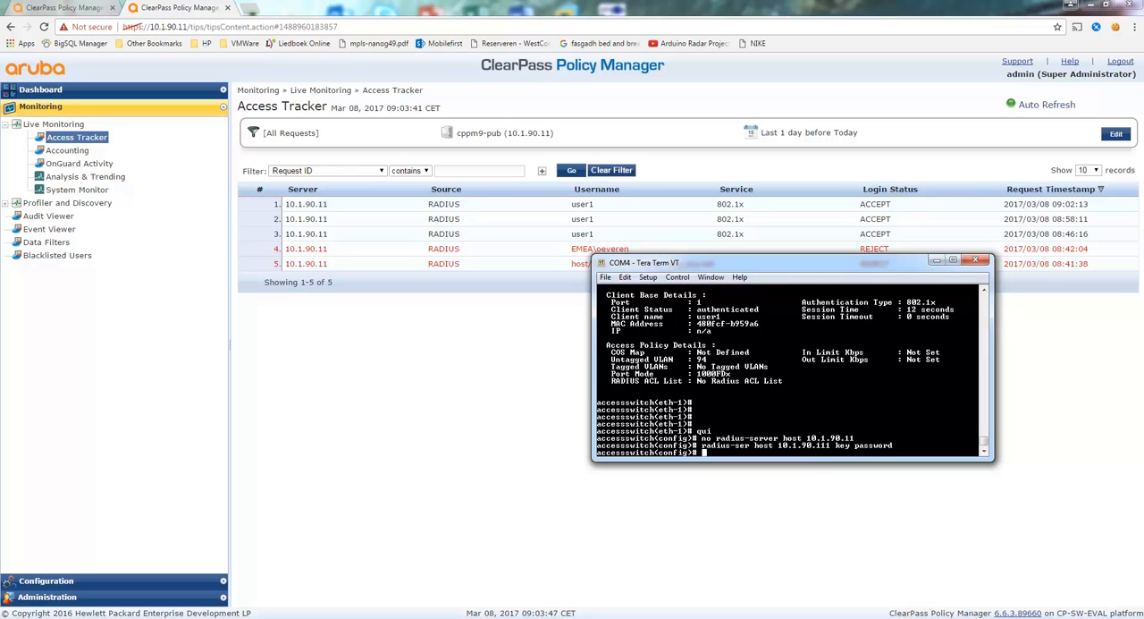
Bounce interface 1 and enter user1 at the network sign-in so unauthorized access is granted
text(int 1)
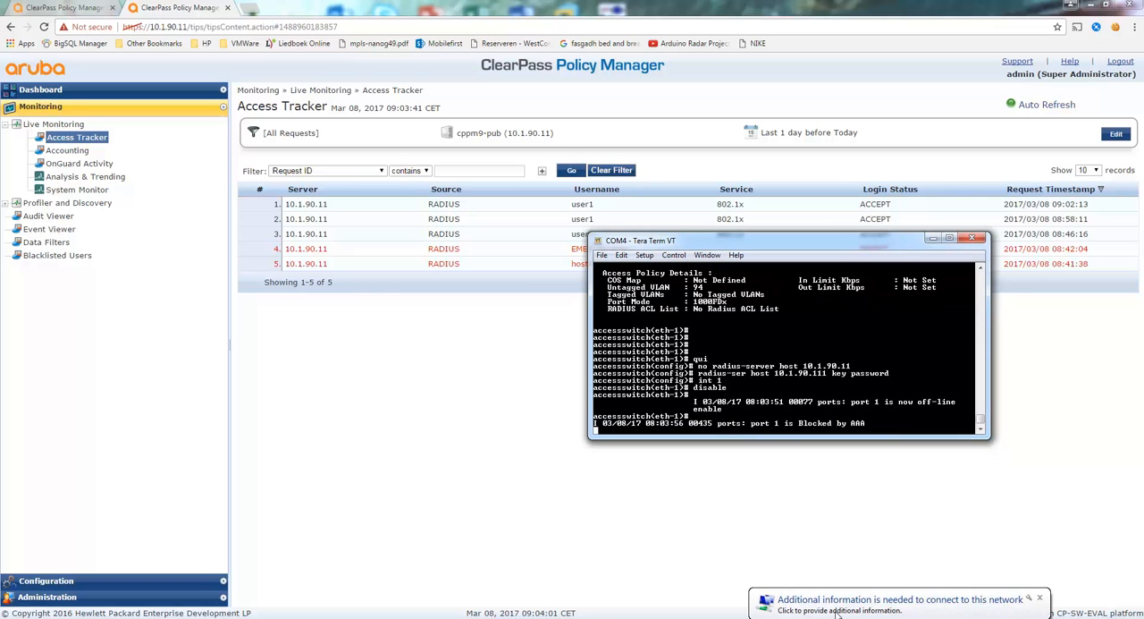
click(894, 604)
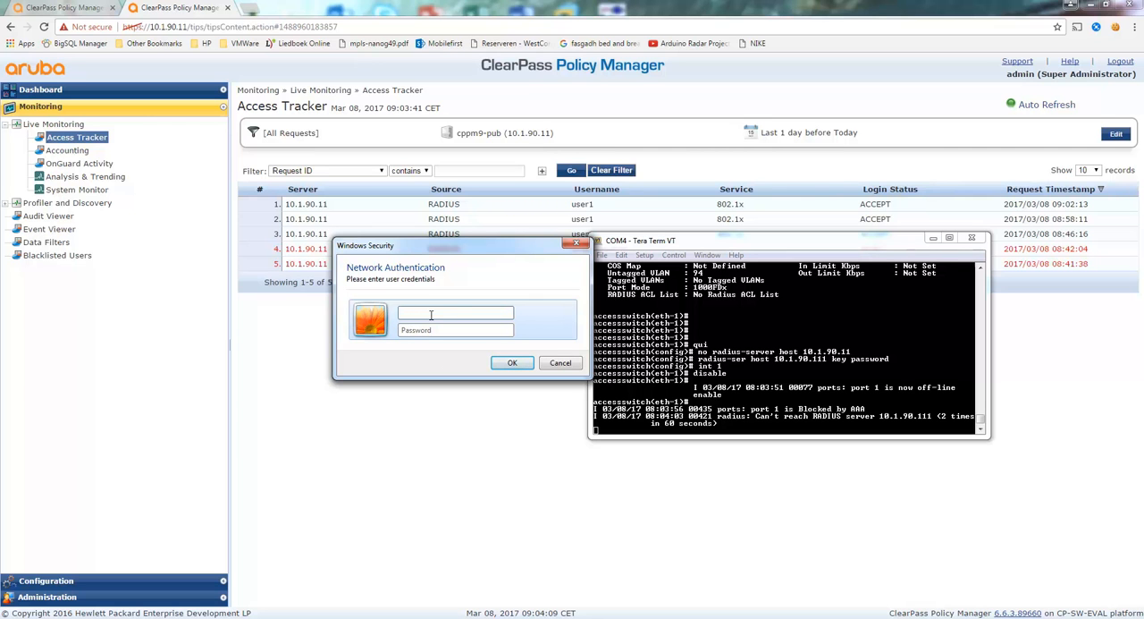
text(user1)
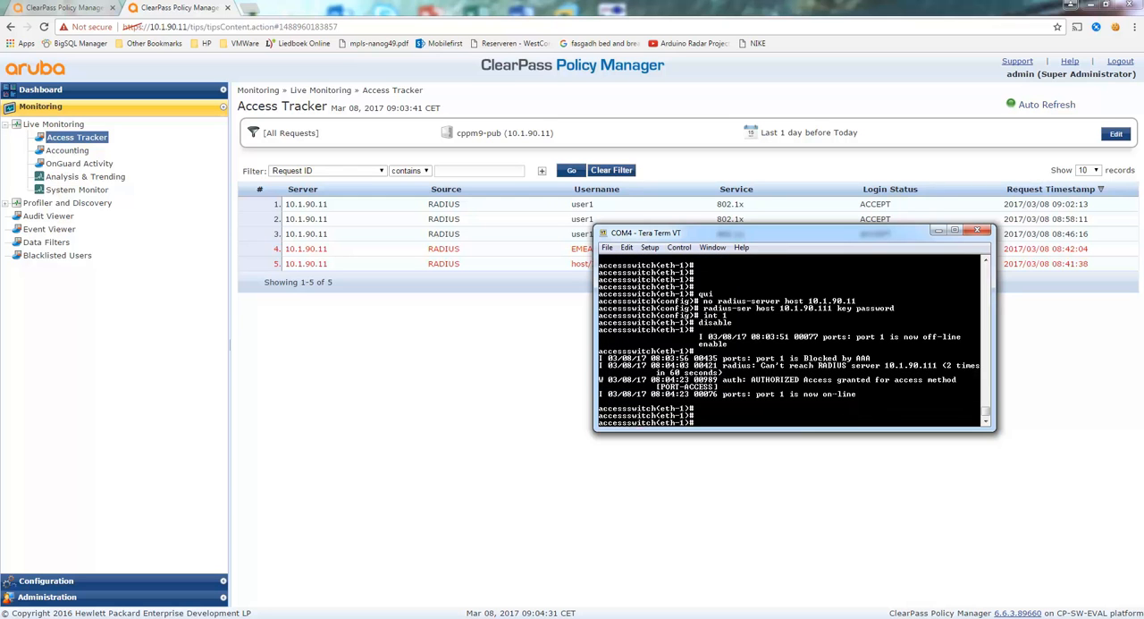
Begin the 'show port-access' status query in the switch console
text(show)
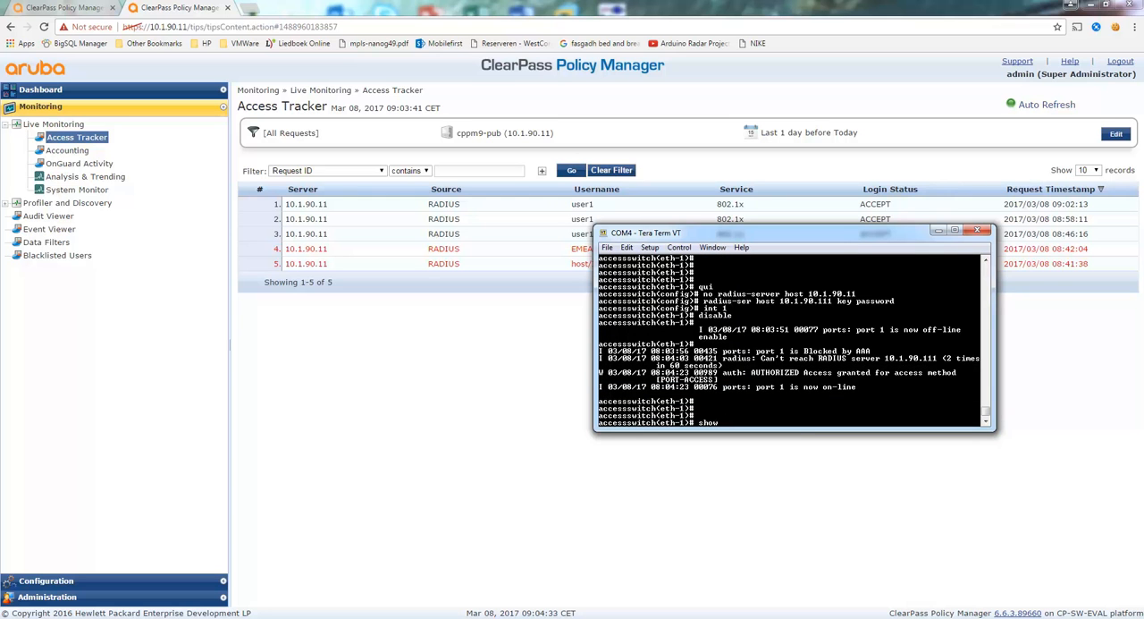
text(port-ac)
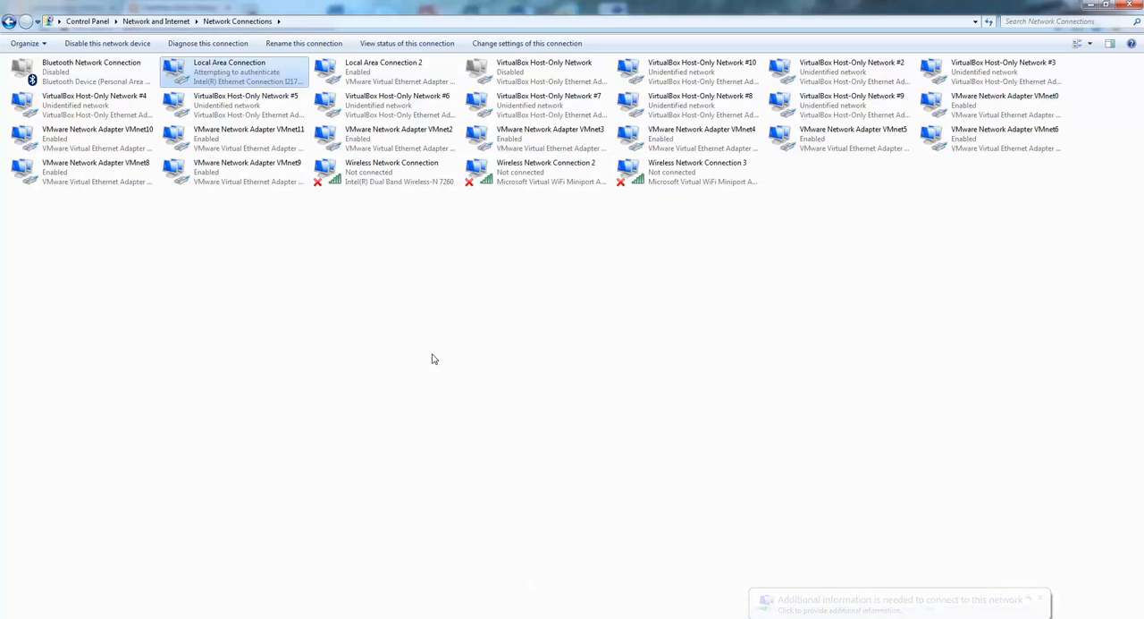
View the Local Area Connection status details with IPv4 address 10.1.94.100, then close them
double_click(229, 72)
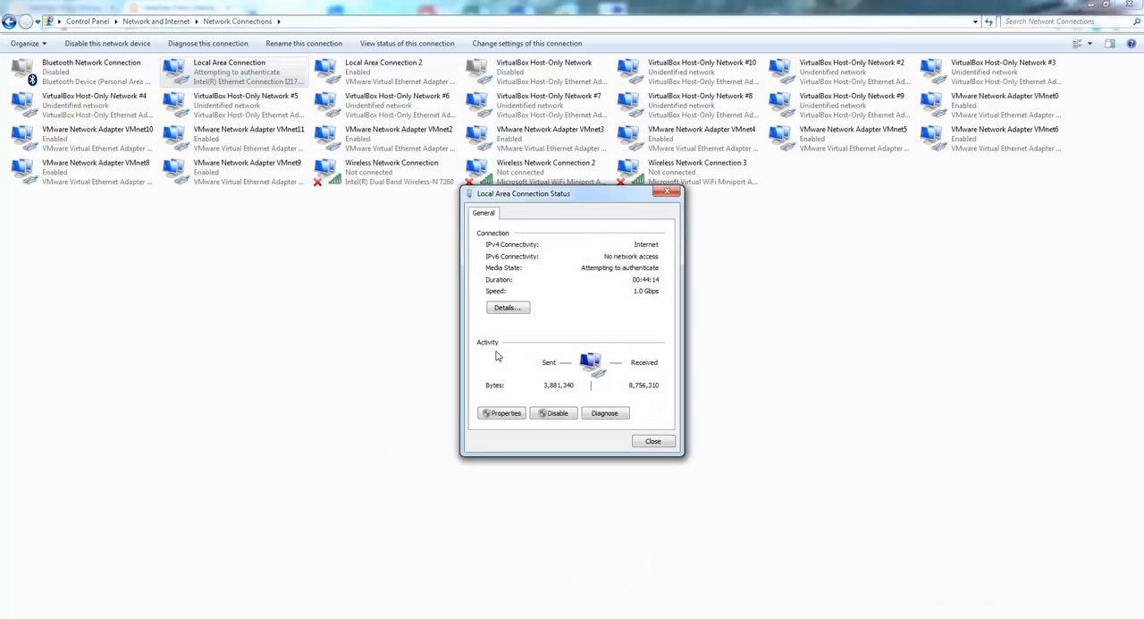
click(507, 307)
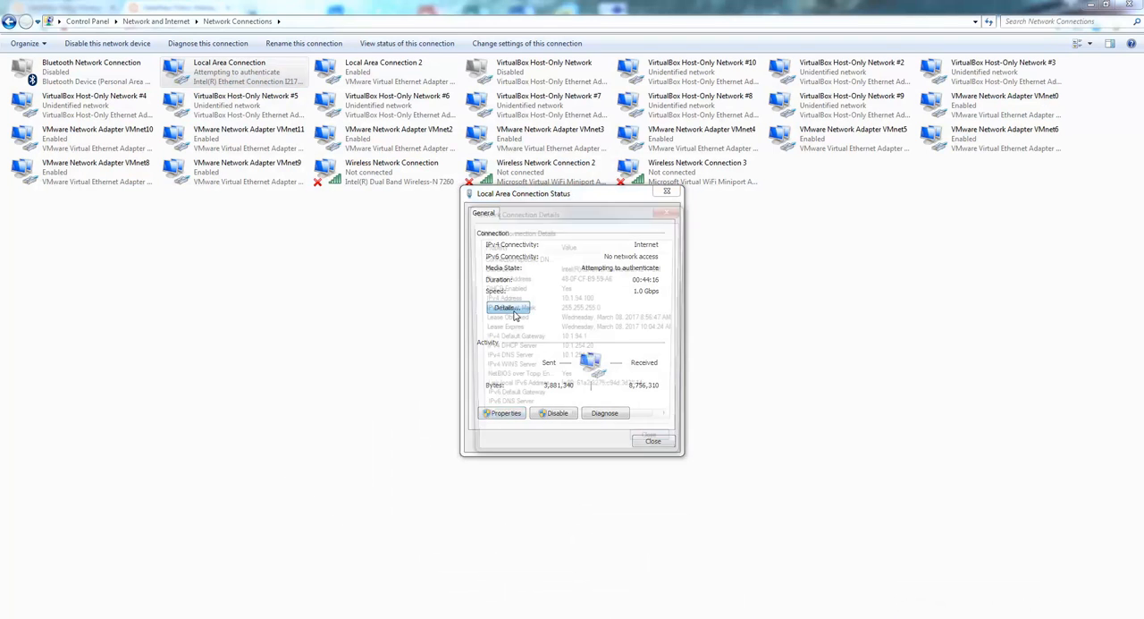
click(506, 308)
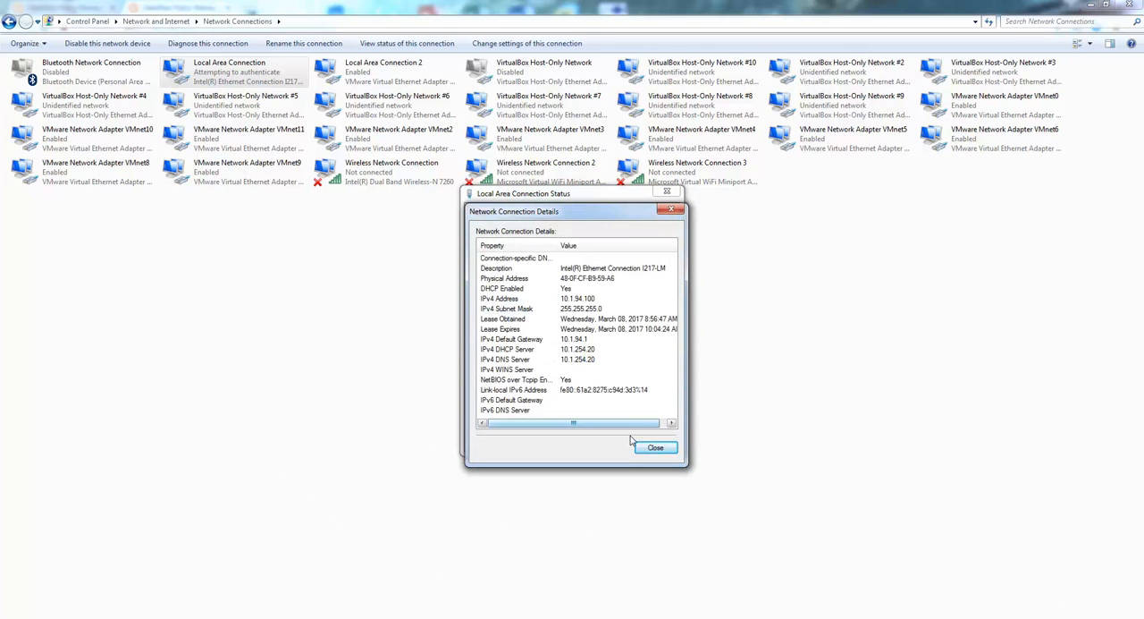
mouse_move(581, 308)
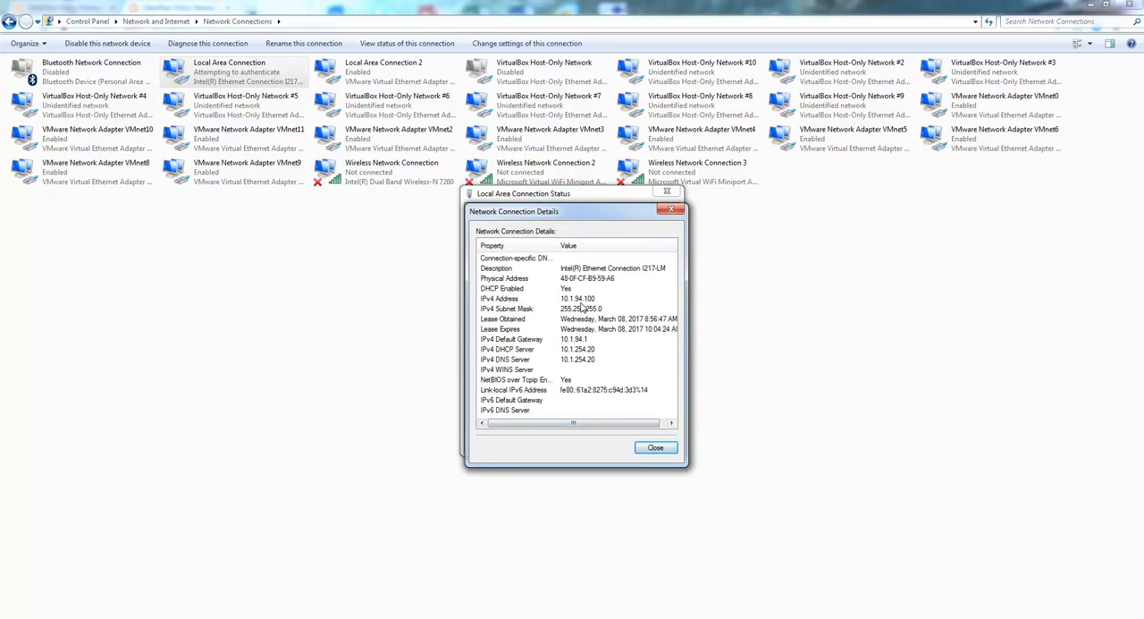
click(654, 447)
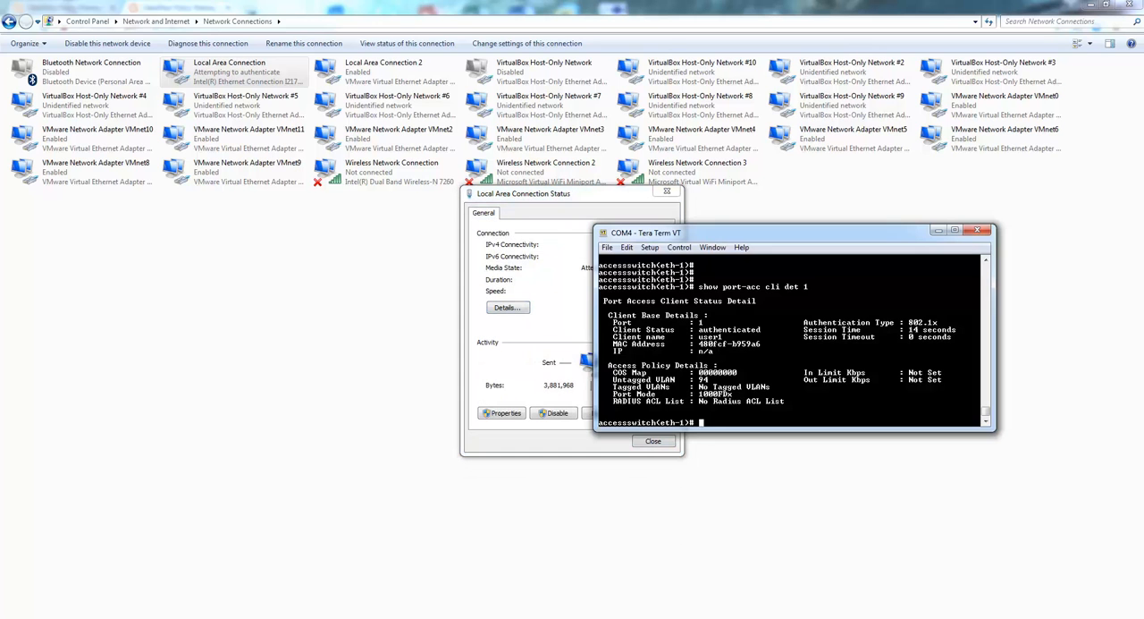
Quit configuration mode and display the switch's running configuration
text(qui)
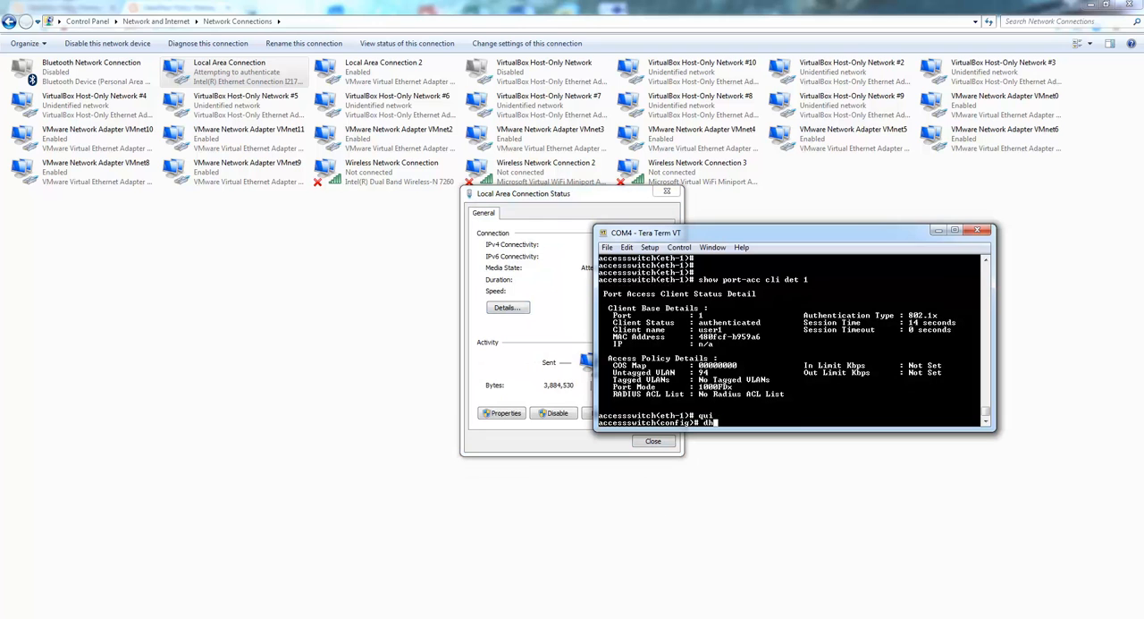
text(show runn)
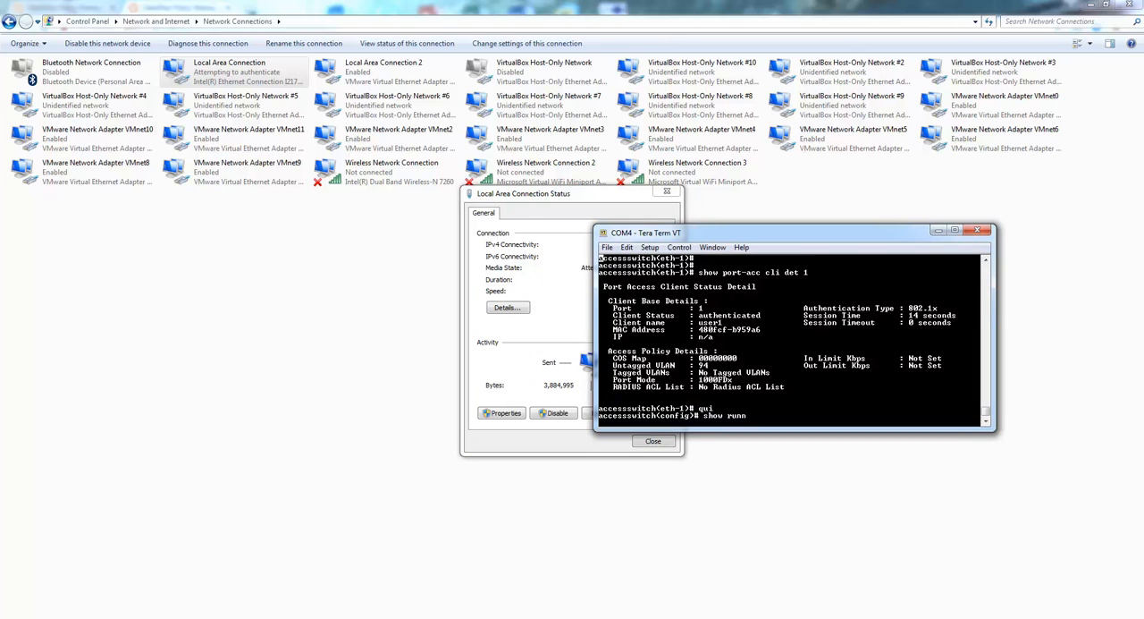
key(Return)
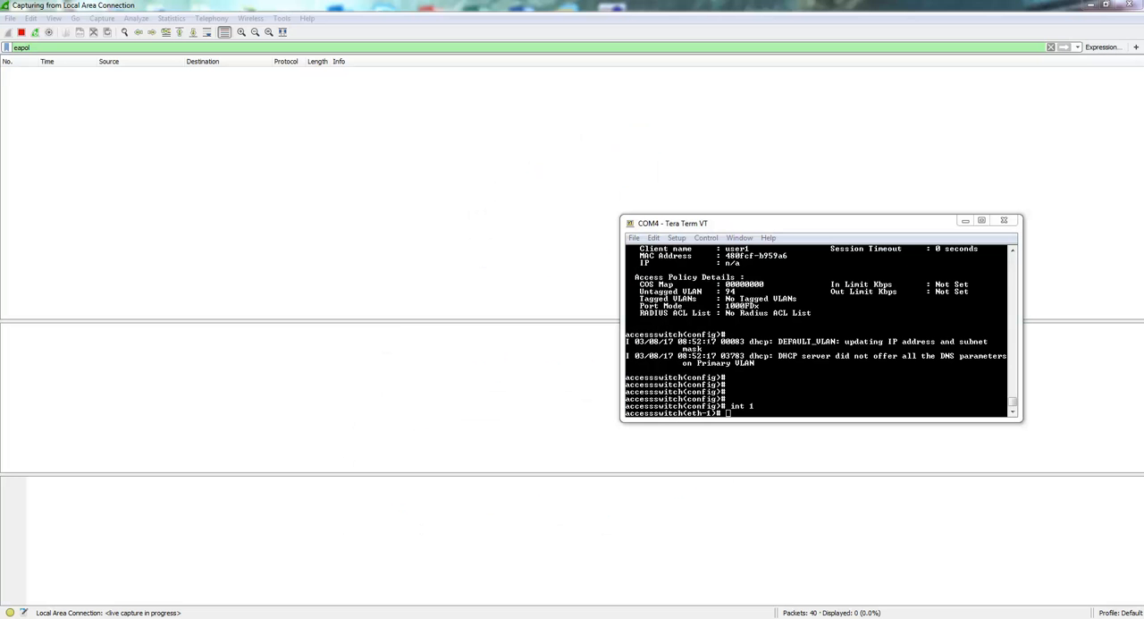
Disable switch port 1, logging it off-line, then enter the enable command
drag(786, 221, 716, 199)
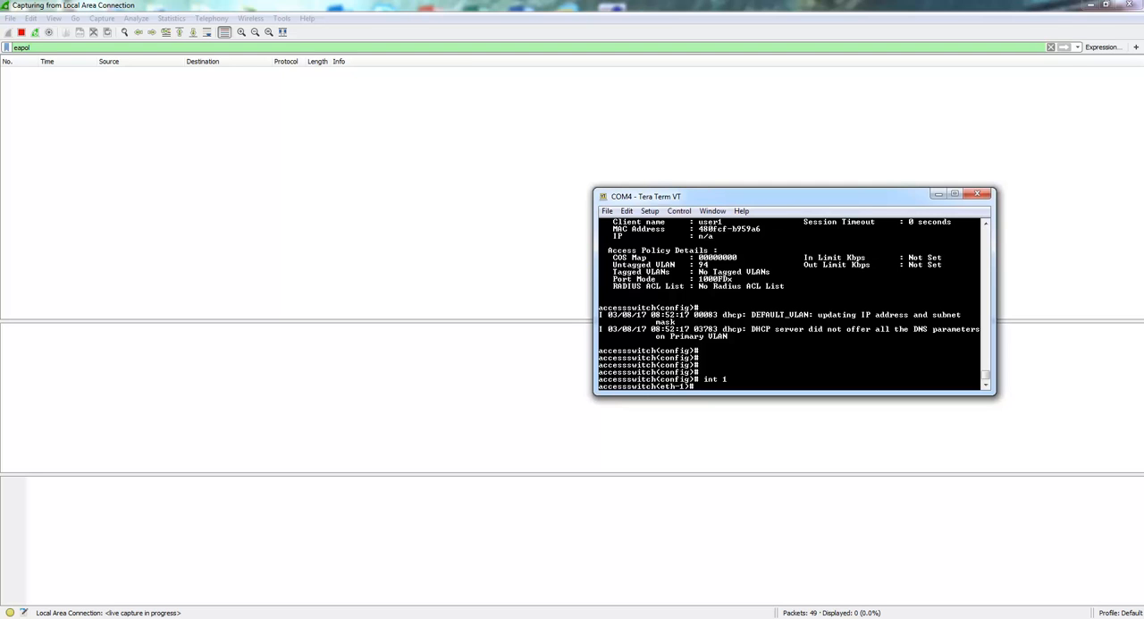
text(disab)
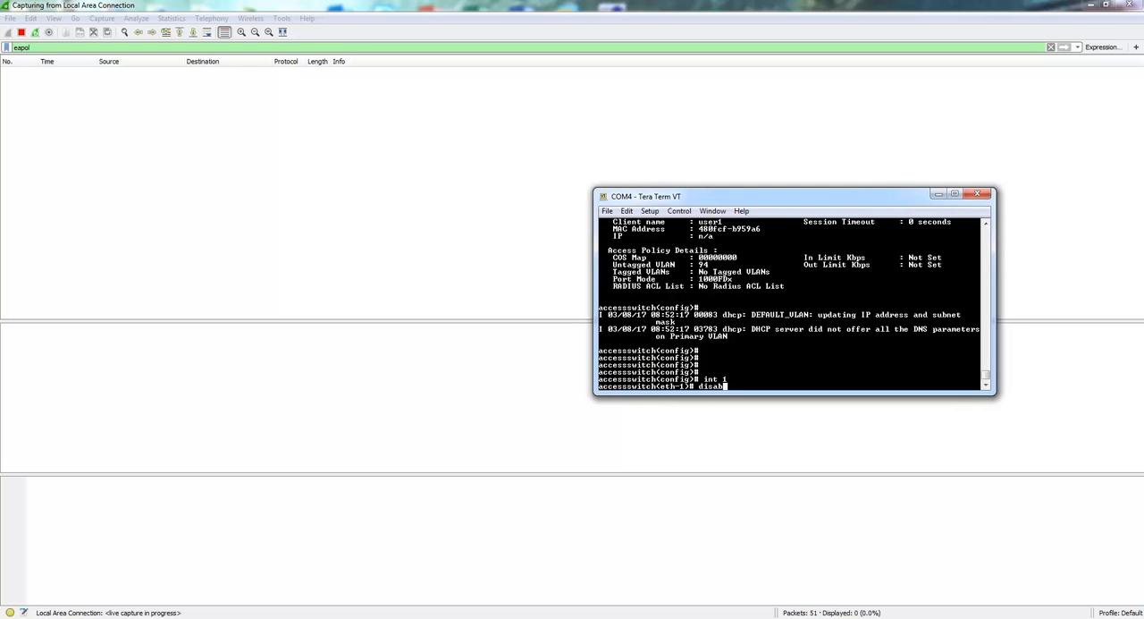
key(Return)
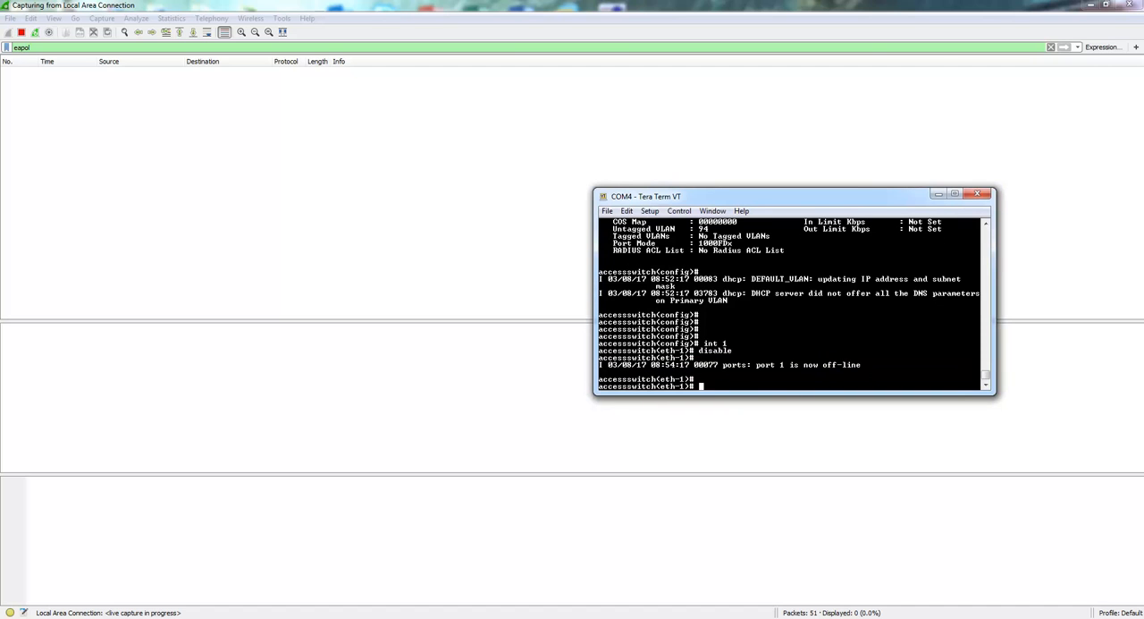
text(enable)
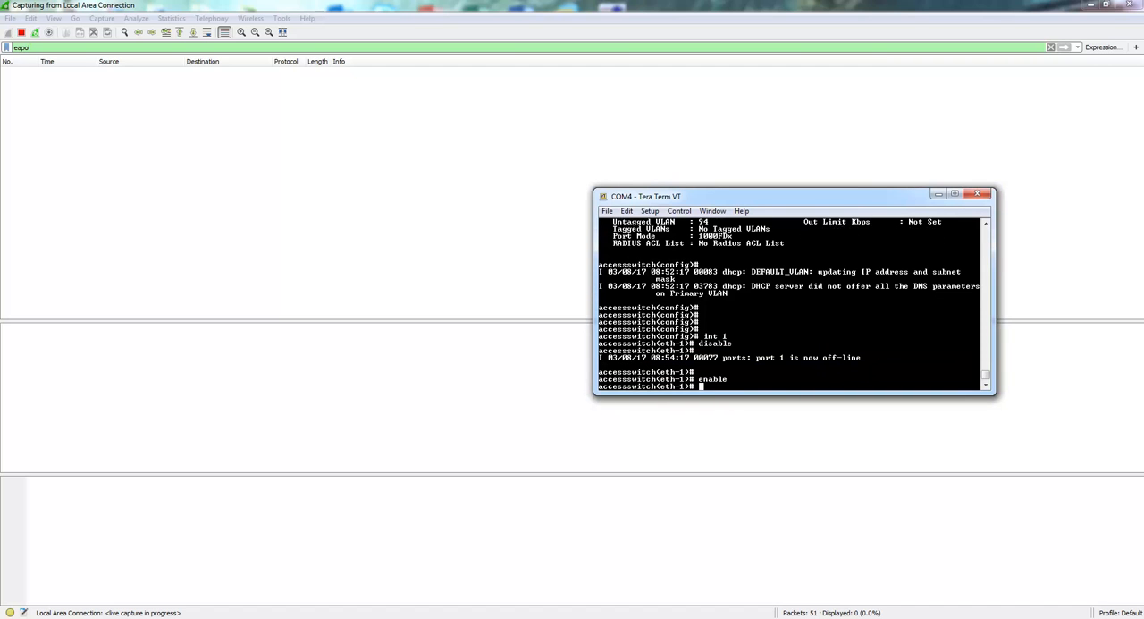
mouse_move(983, 561)
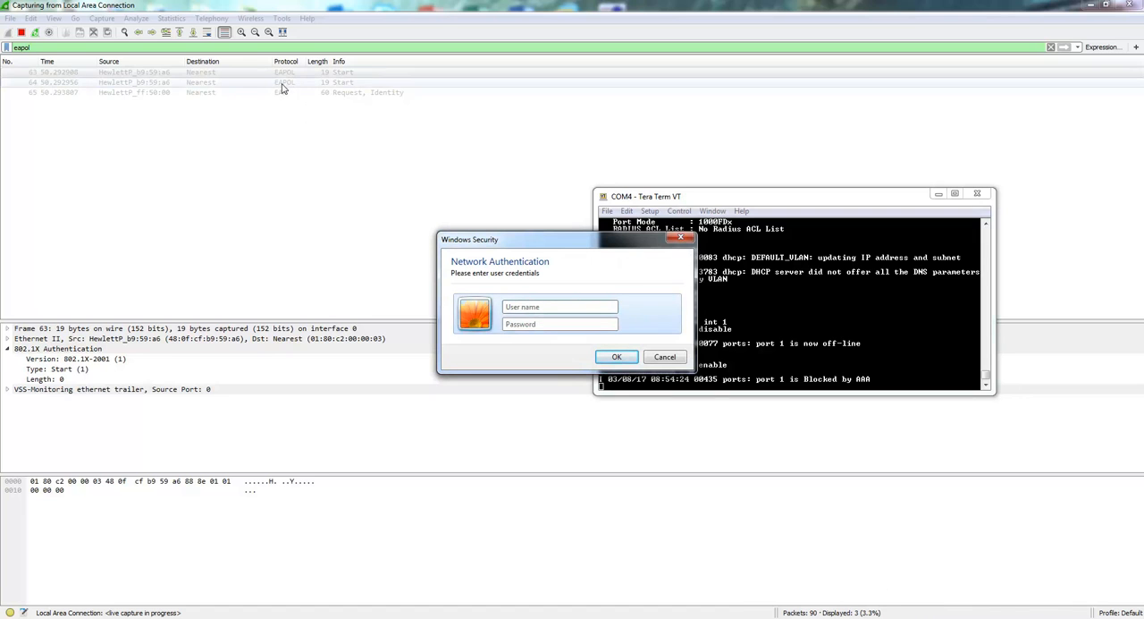
Submit user1 credentials in the Windows Security network sign-in prompt
click(560, 308)
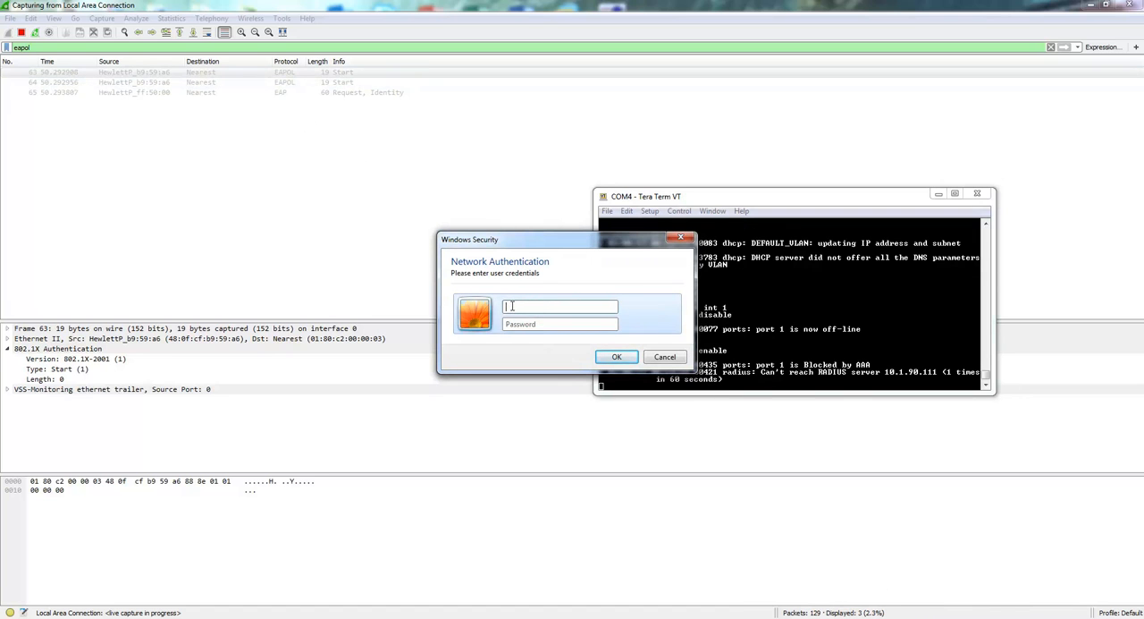
text(user1)
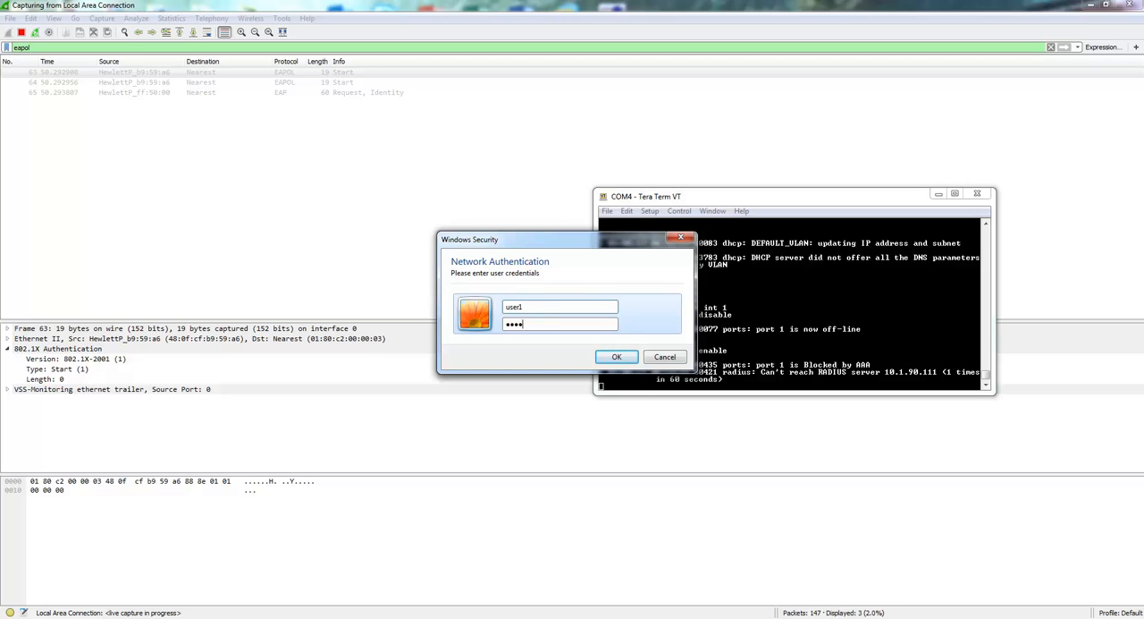
click(615, 356)
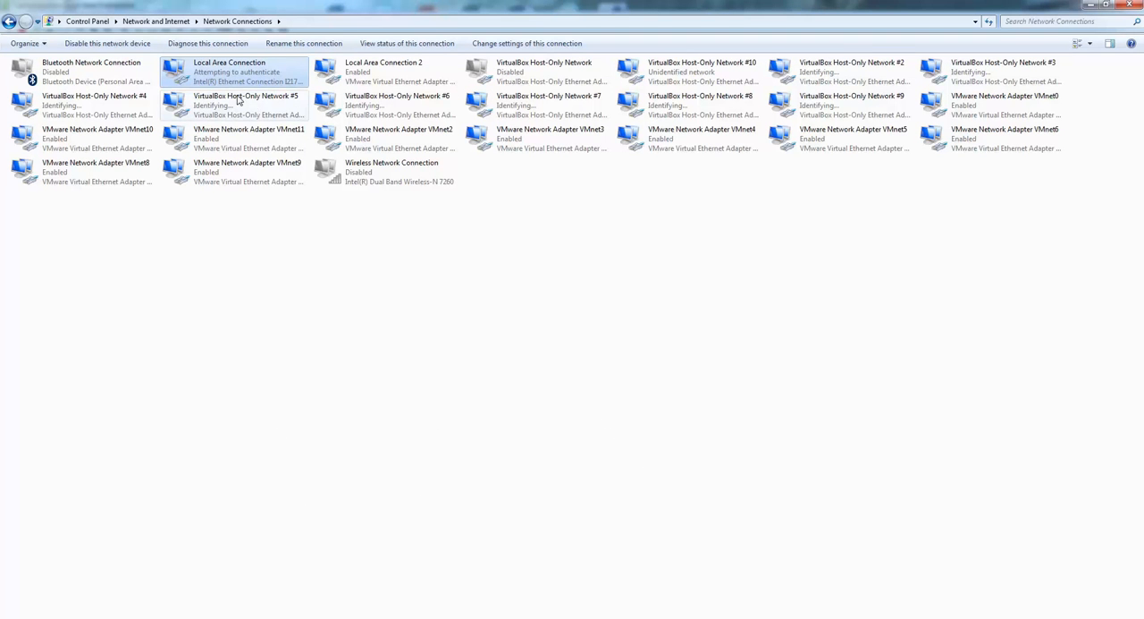
Review the Local Area Connection's 802.1X PEAP authentication settings with fallback to unauthorized access enabled
double_click(232, 71)
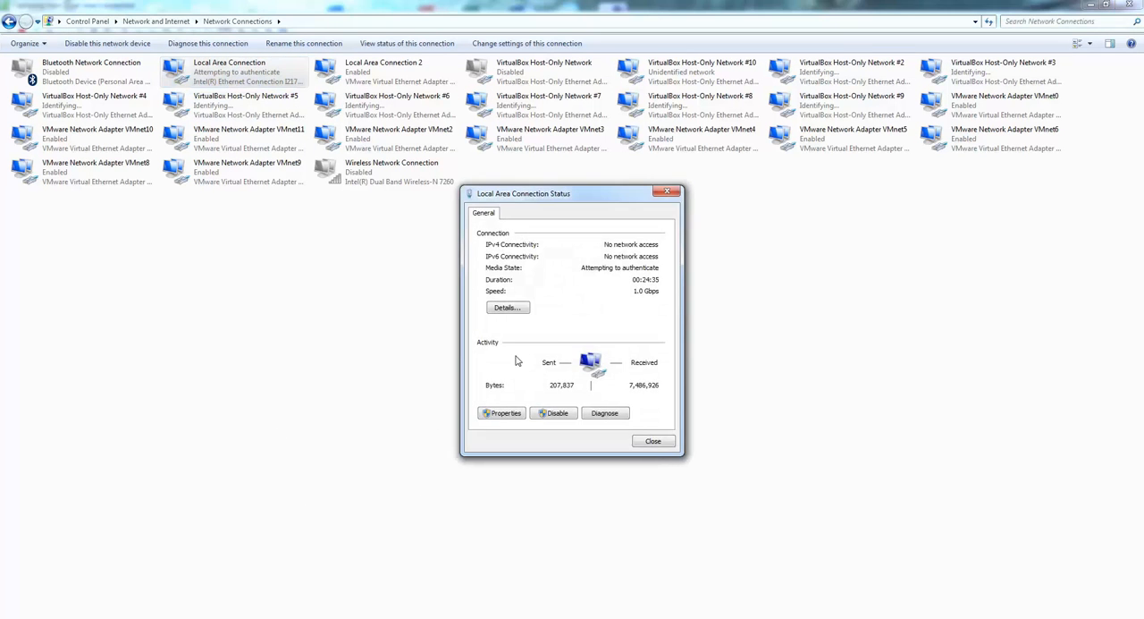
click(501, 411)
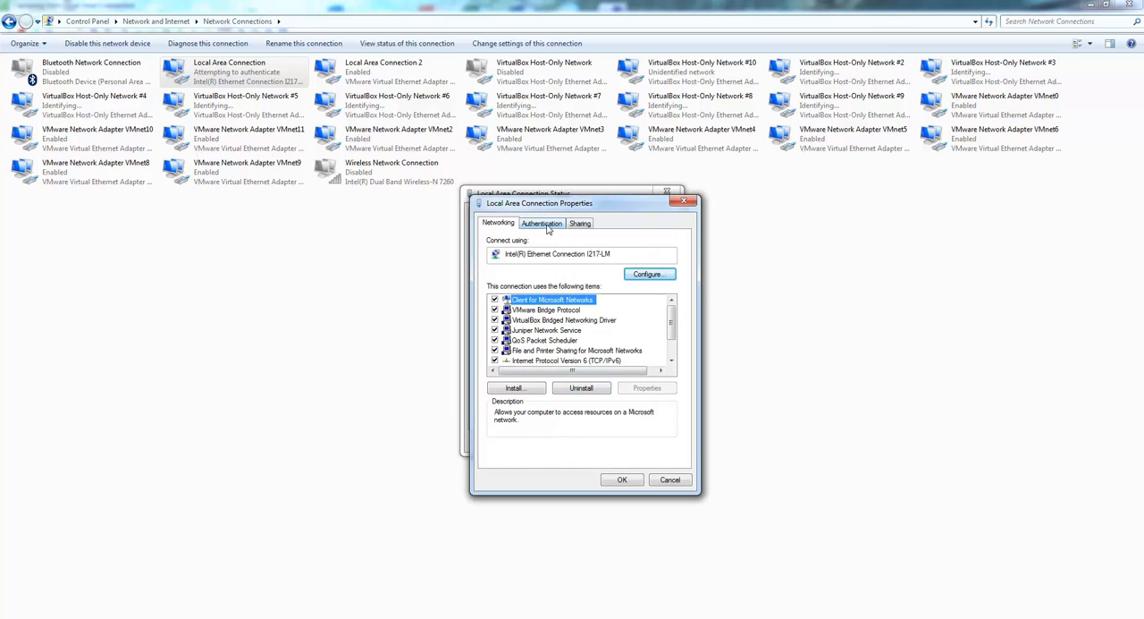
click(542, 222)
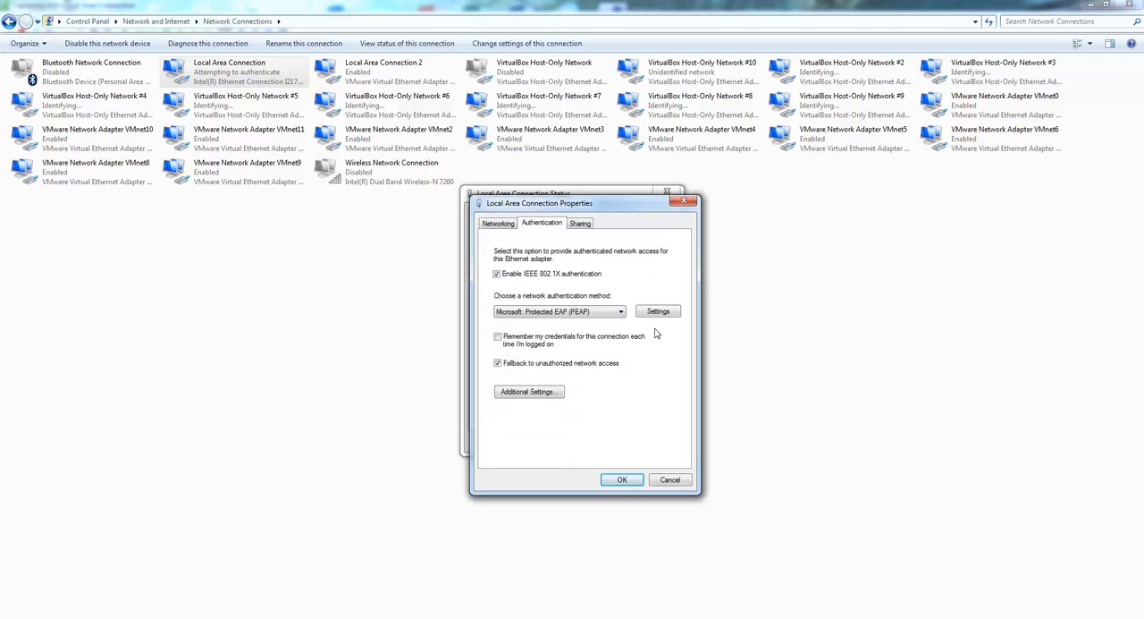
click(658, 311)
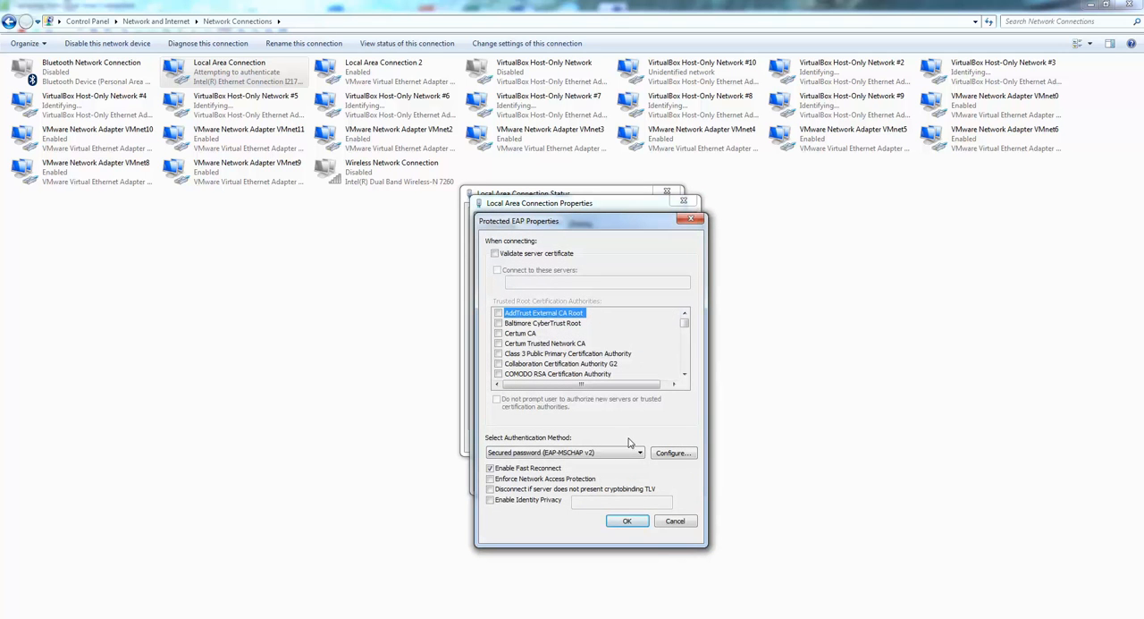
mouse_move(558, 468)
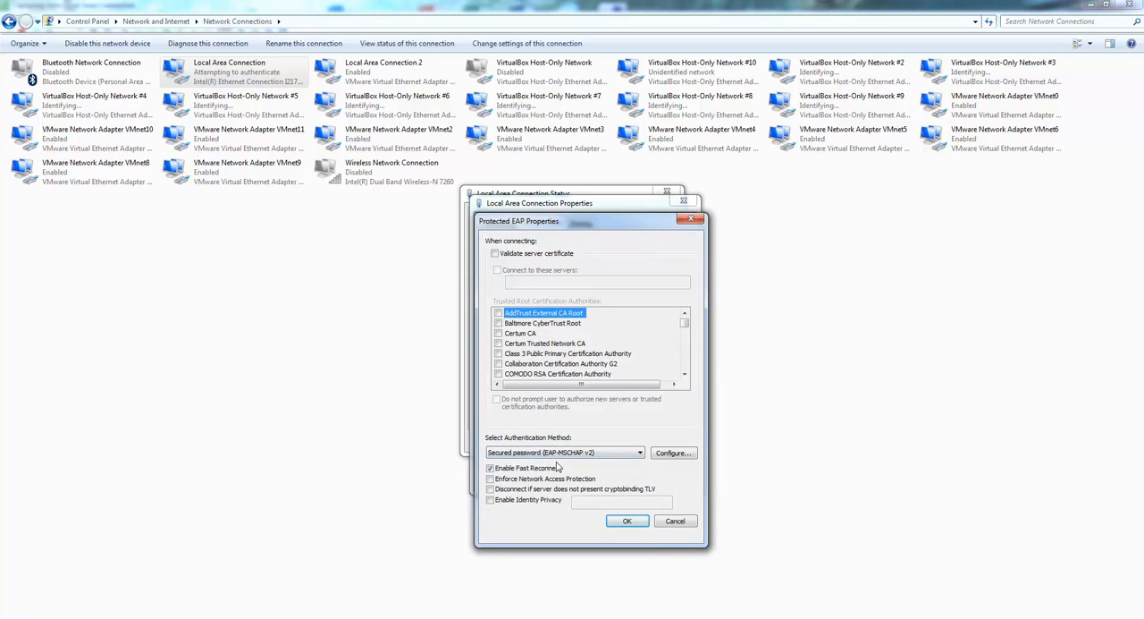
mouse_move(601, 508)
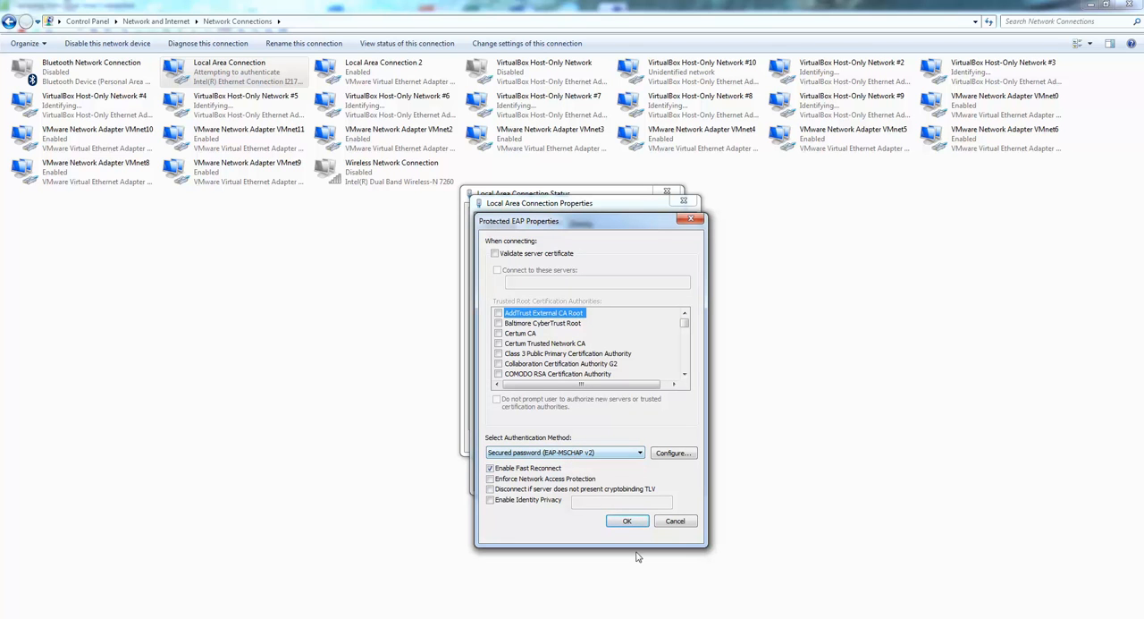
click(625, 521)
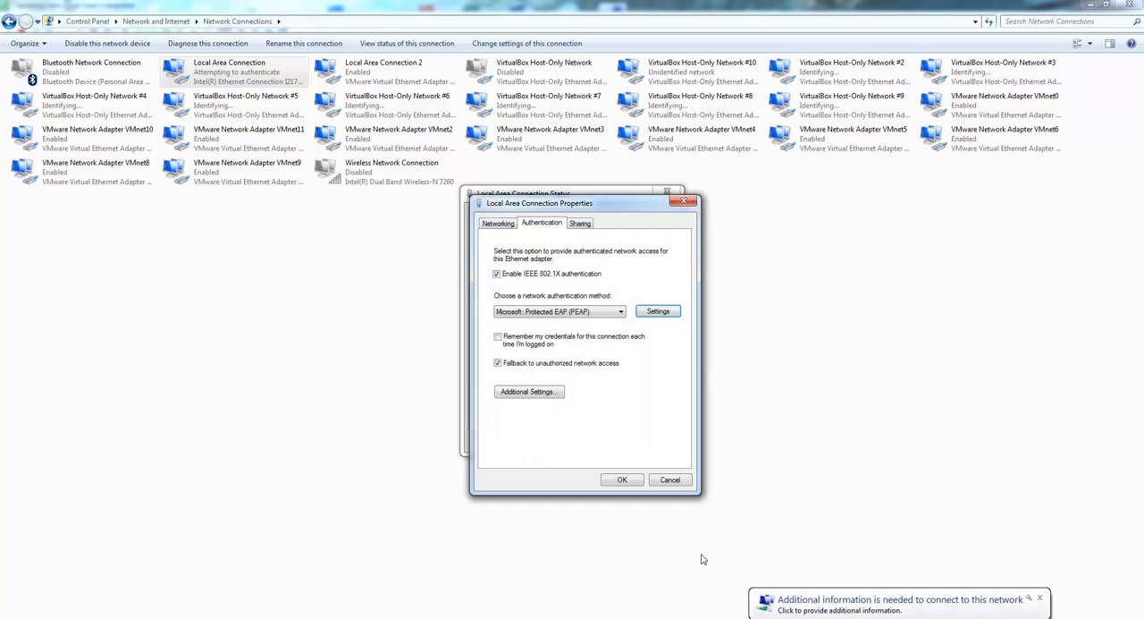
mouse_move(528, 422)
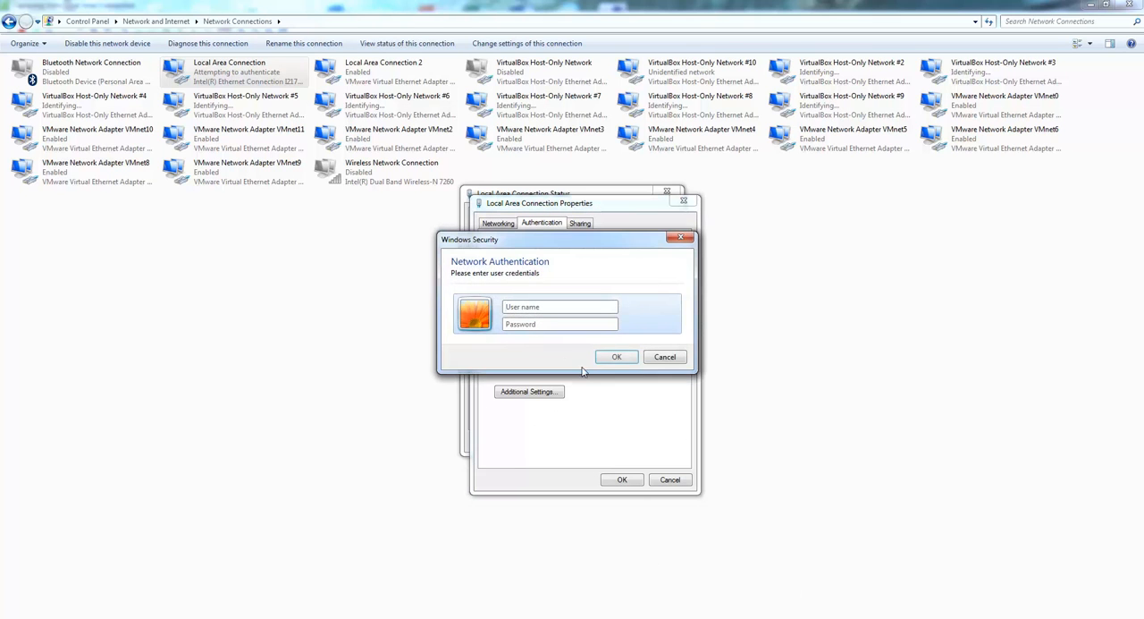
Submit the user1 username and password in the Windows Security prompt
click(558, 308)
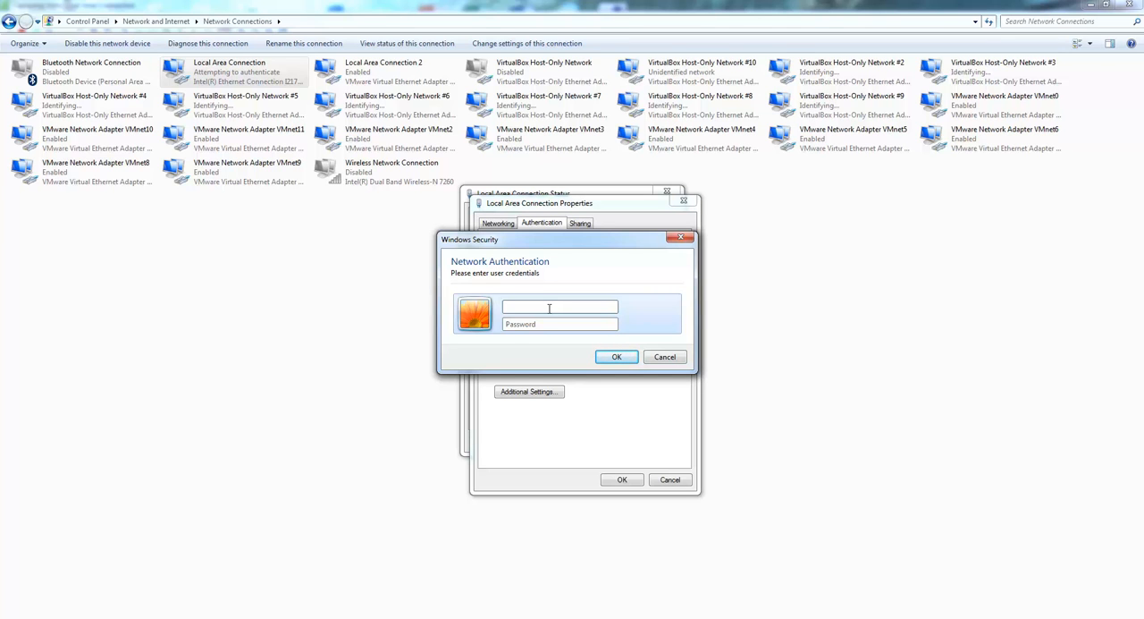
text(user1)
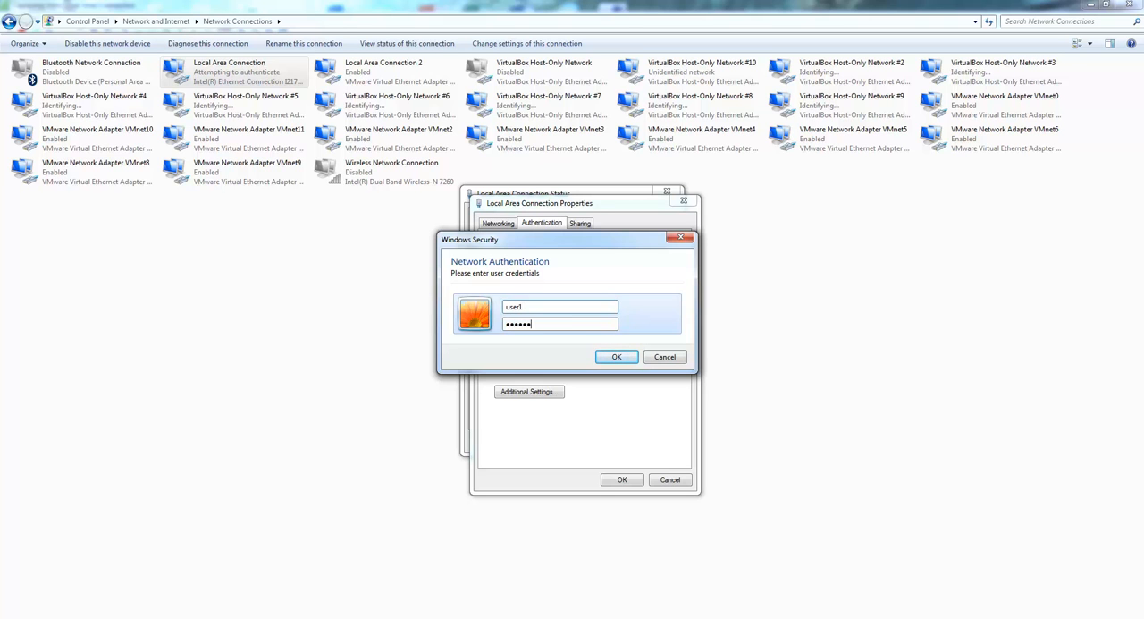
click(615, 358)
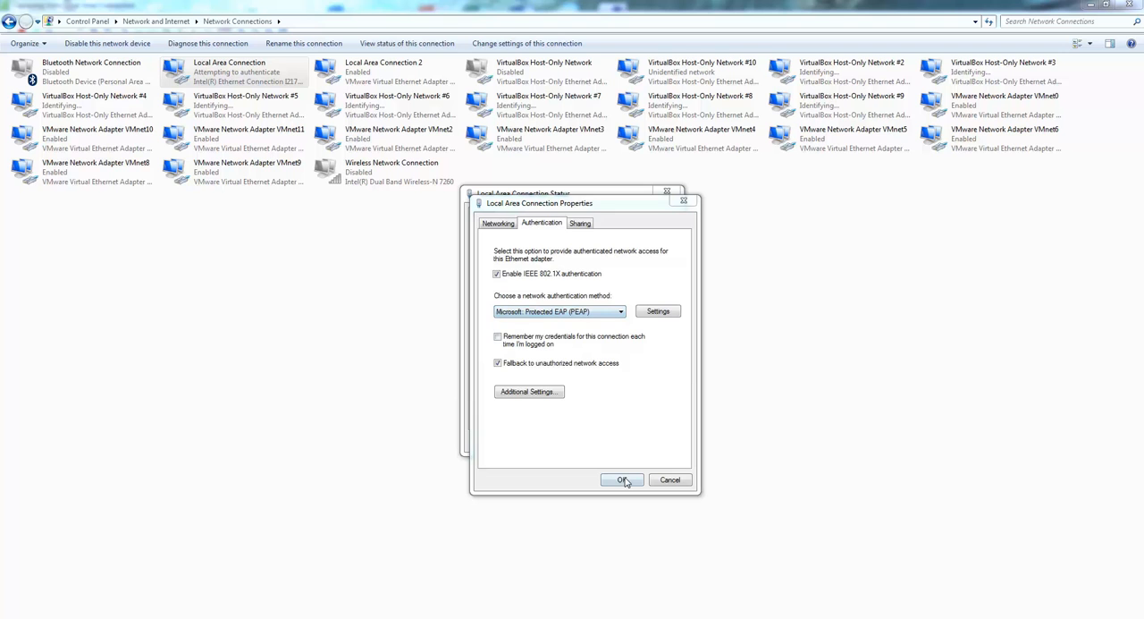
Reopen the connection properties, dismiss the open-property-sheets warning, and confirm fallback to unauthorized access
click(622, 479)
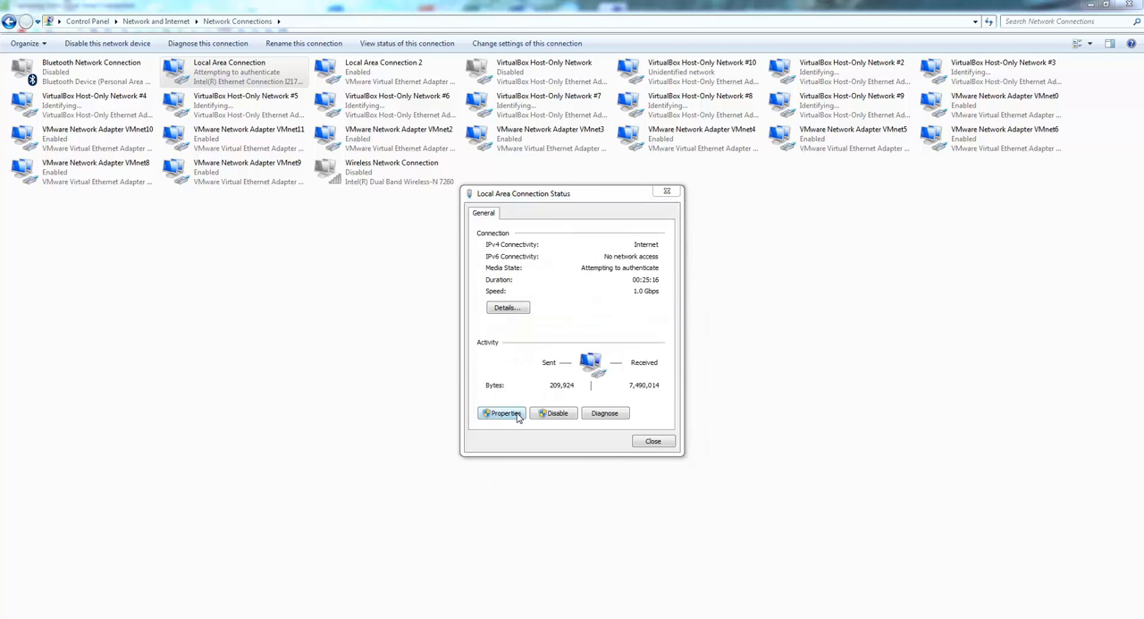
click(502, 411)
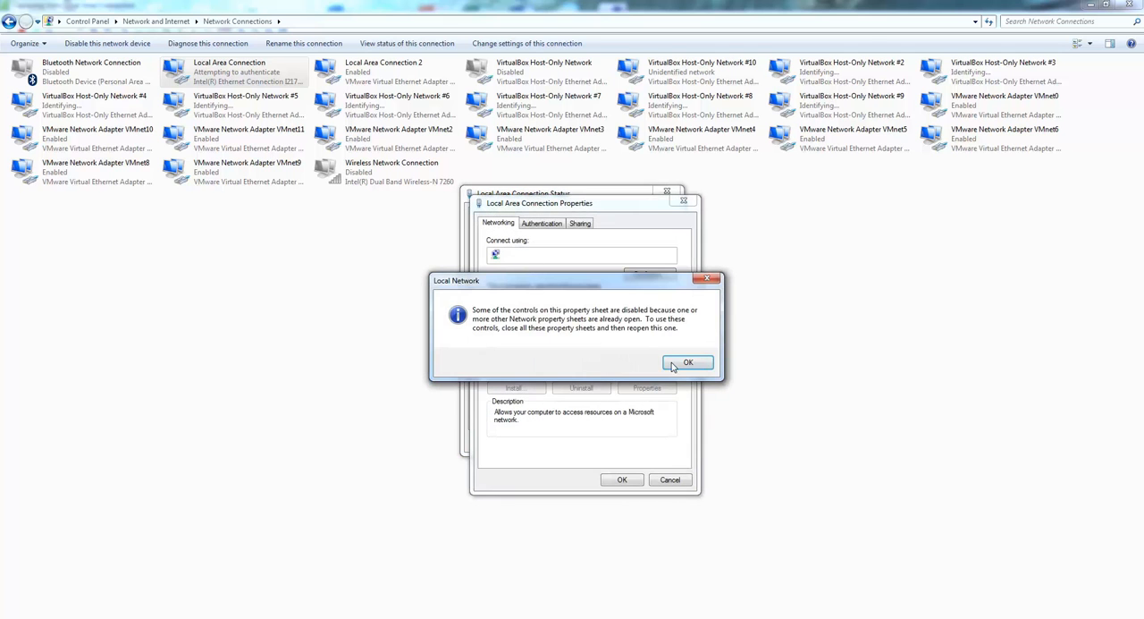
click(687, 363)
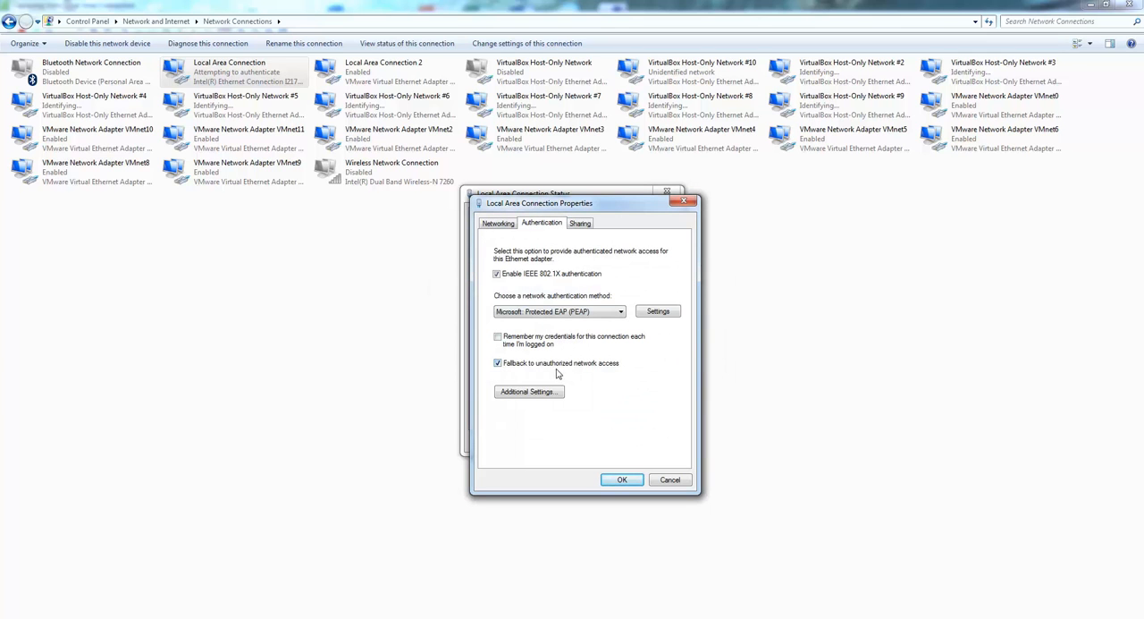
mouse_move(576, 408)
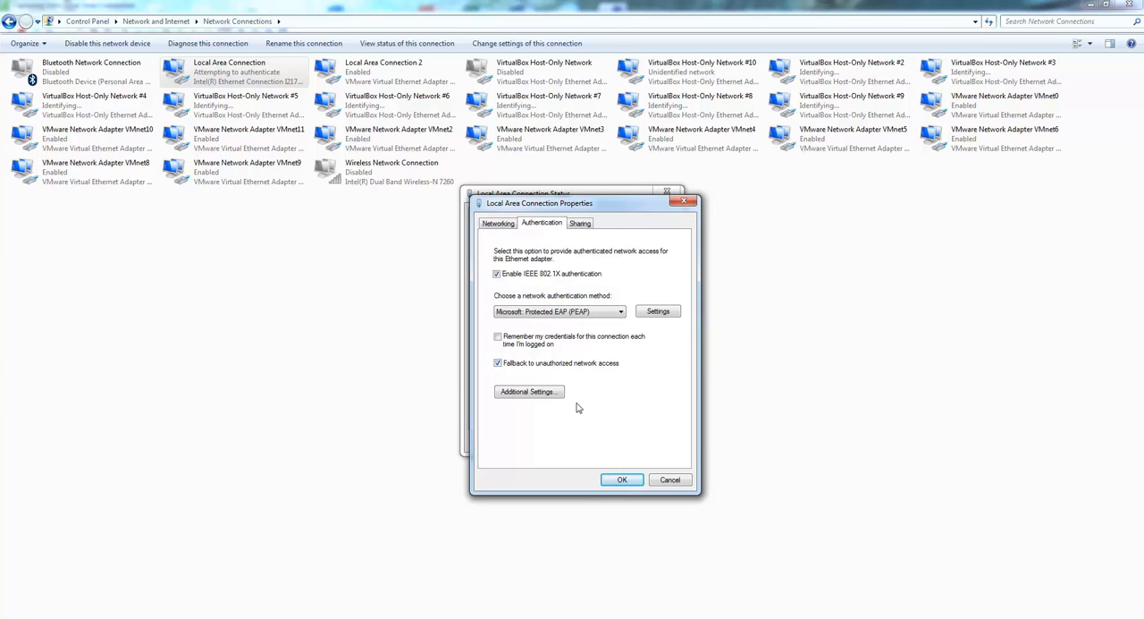
click(622, 479)
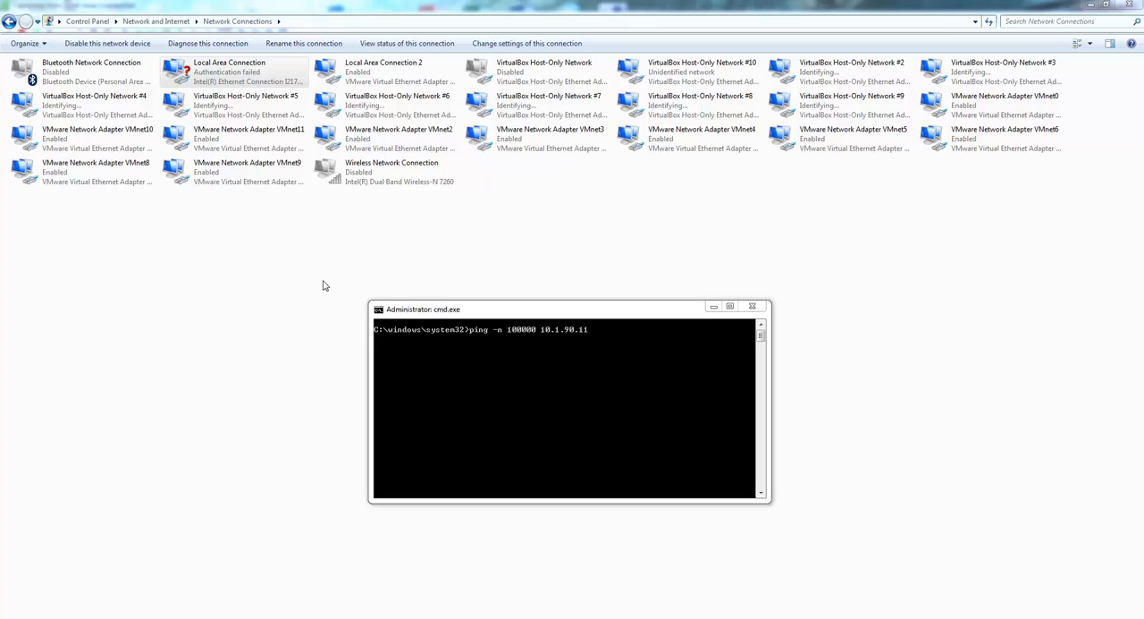
Run 'ping -n 100000 10.1.90.11' in cmd.exe and watch replies arrive despite failed authentication
click(228, 71)
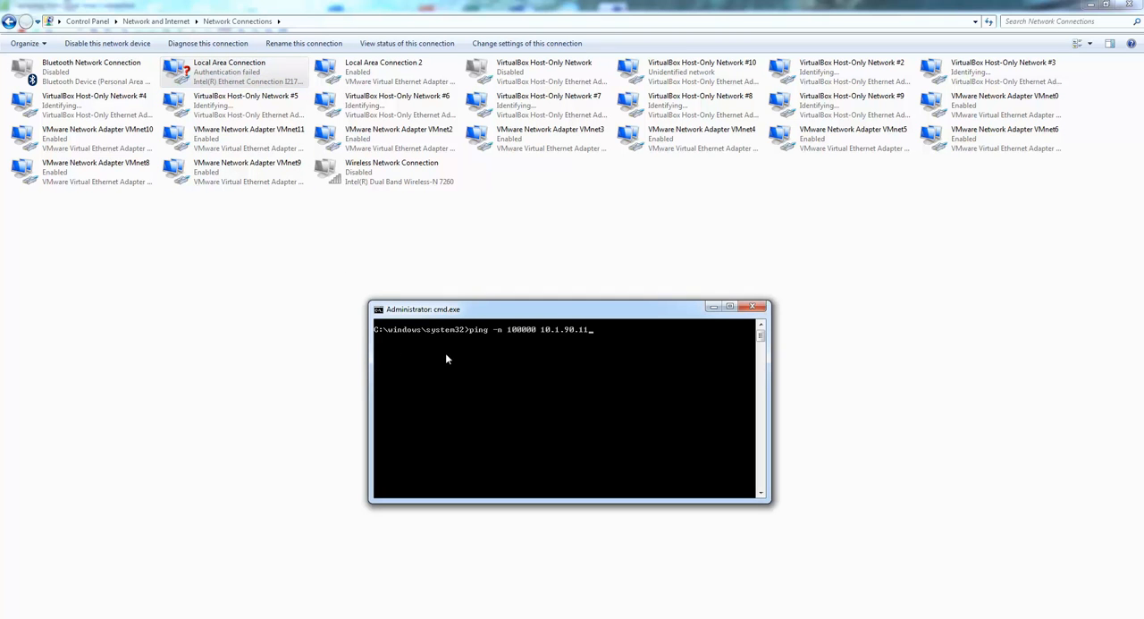
key(Return)
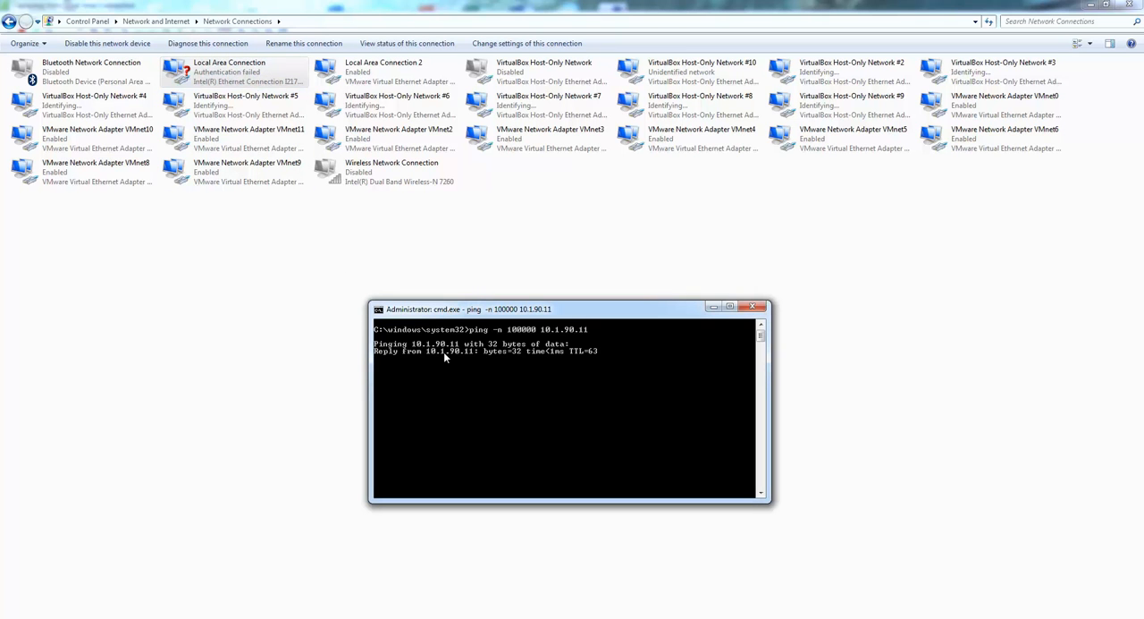